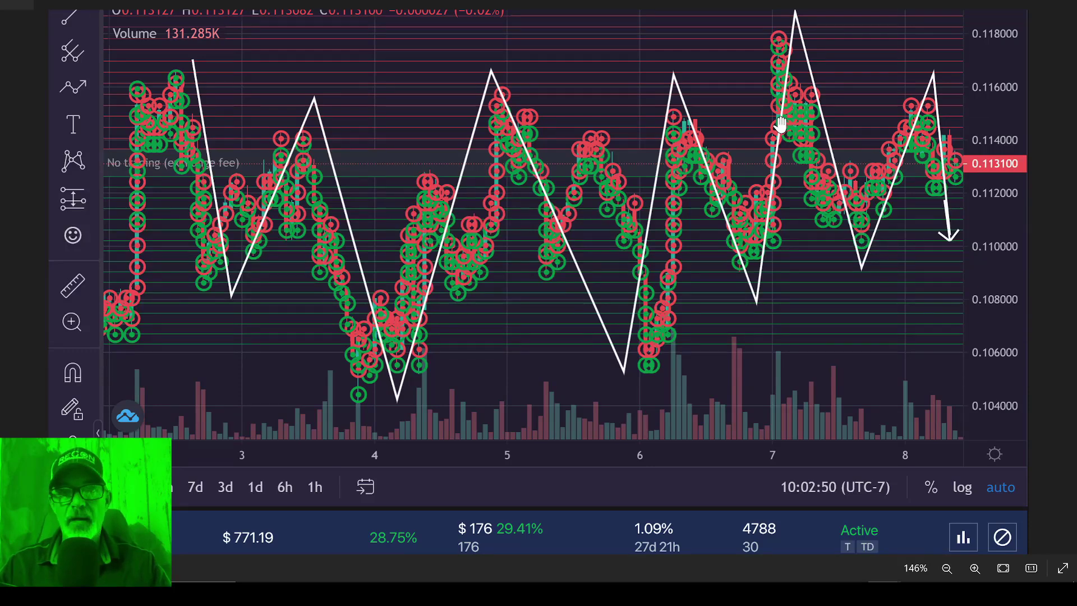
{"action": "mouse_move", "coordinate": [573, 145]}
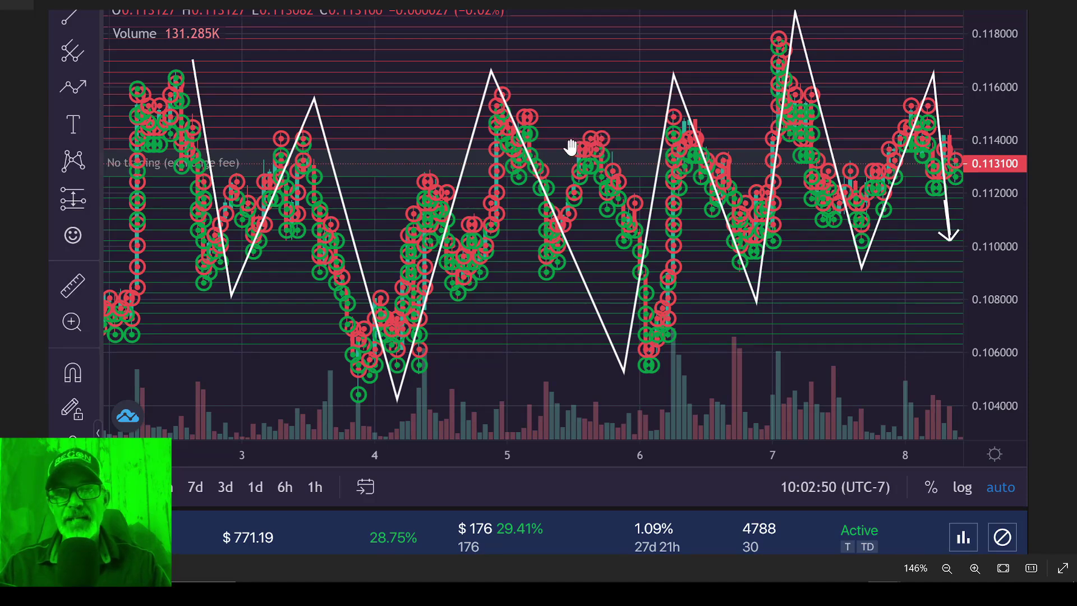
{"action": "mouse_move", "coordinate": [659, 130]}
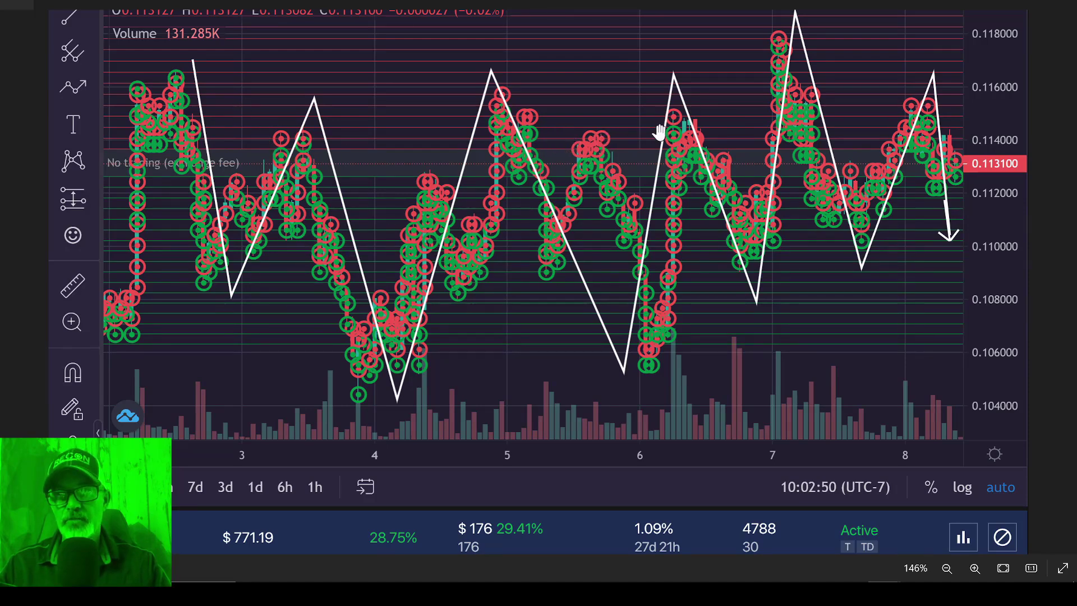
{"action": "mouse_move", "coordinate": [841, 221]}
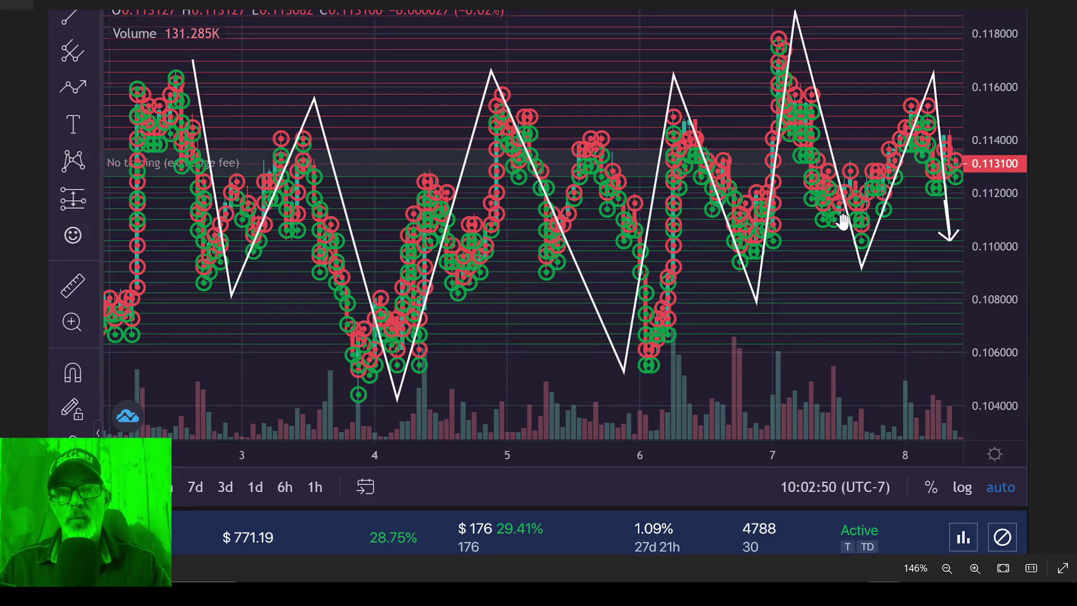
{"action": "mouse_move", "coordinate": [288, 124]}
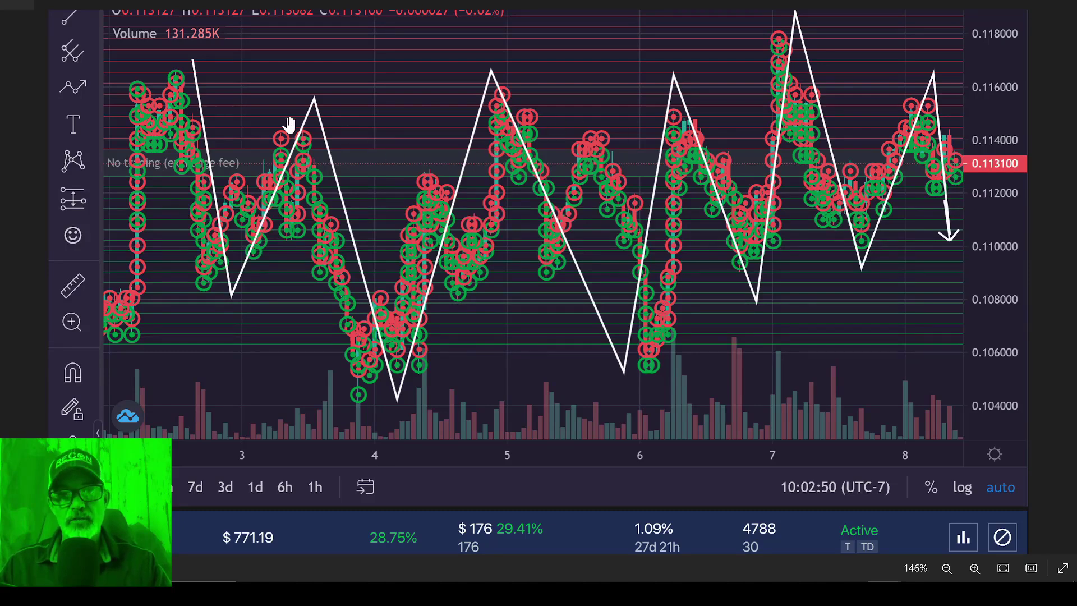
{"action": "mouse_move", "coordinate": [265, 130]}
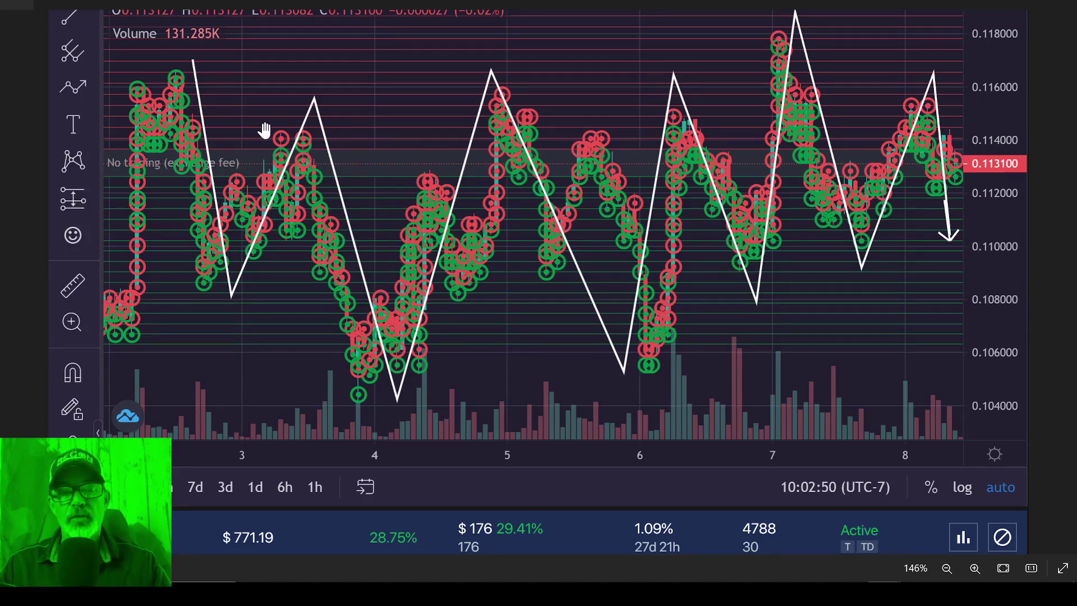
{"action": "mouse_move", "coordinate": [305, 171]}
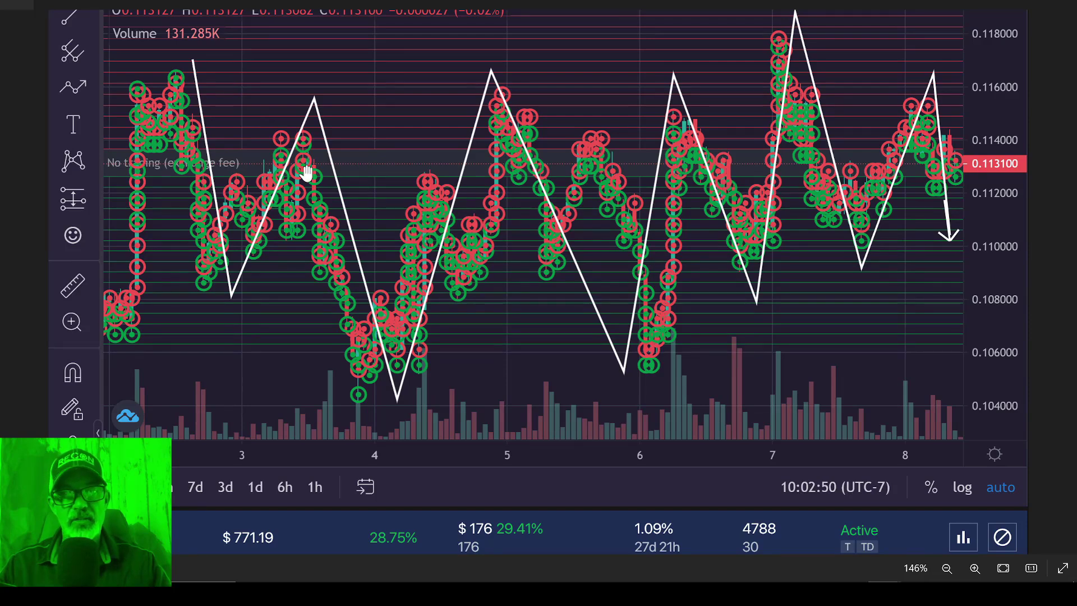
{"action": "mouse_move", "coordinate": [237, 298]}
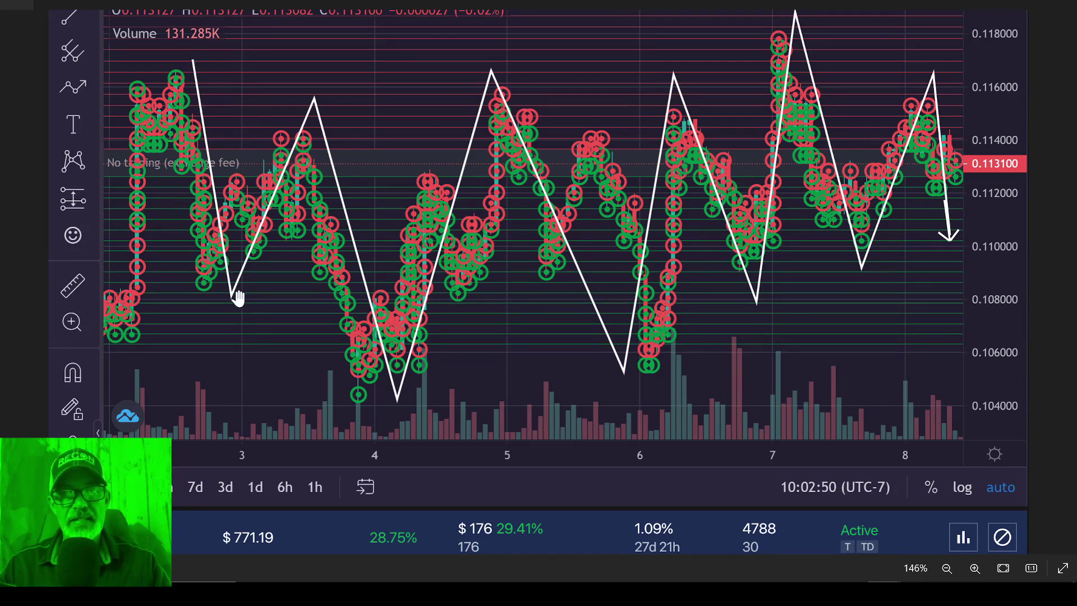
{"action": "mouse_move", "coordinate": [385, 405]}
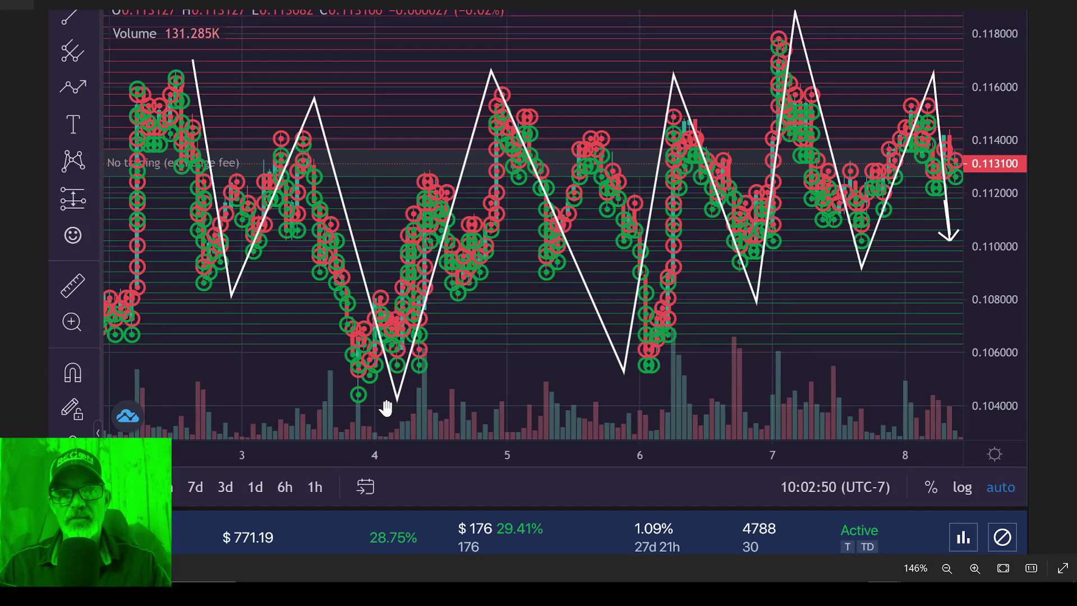
{"action": "mouse_move", "coordinate": [561, 139]}
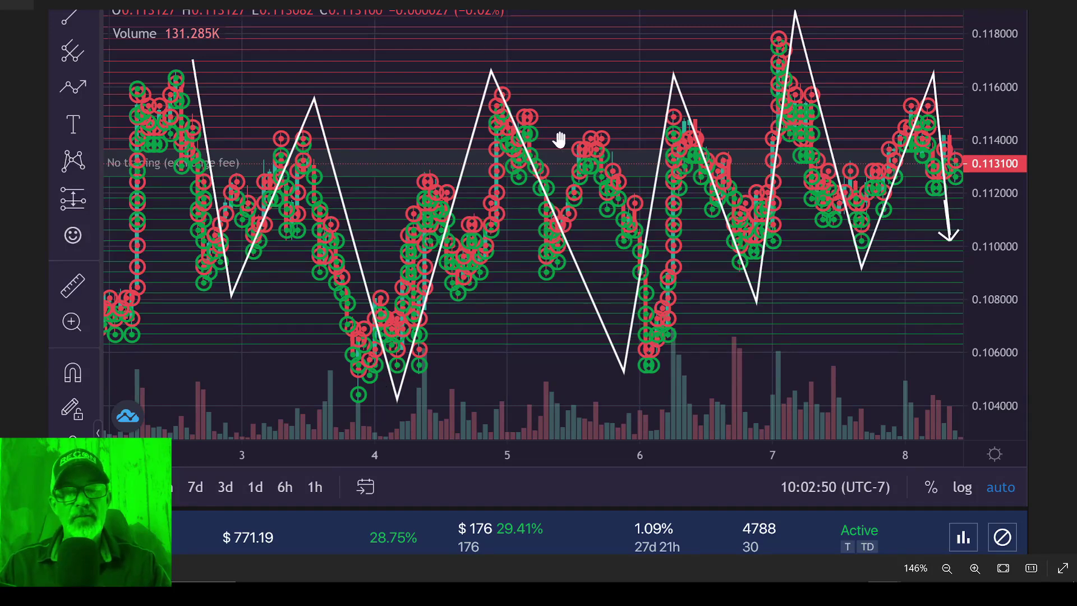
{"action": "mouse_move", "coordinate": [677, 96]}
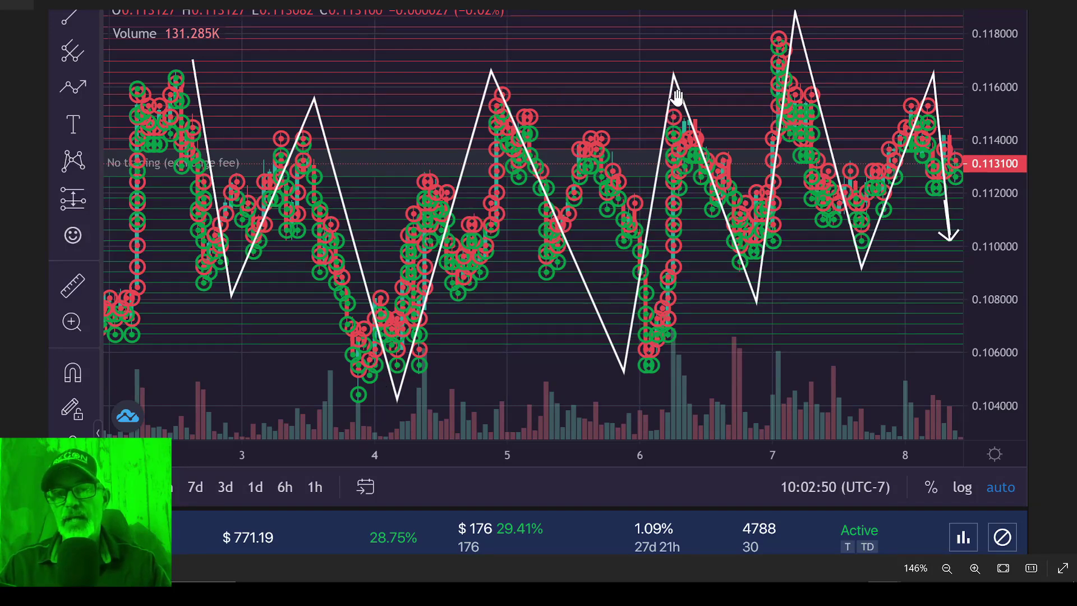
{"action": "mouse_move", "coordinate": [210, 113]}
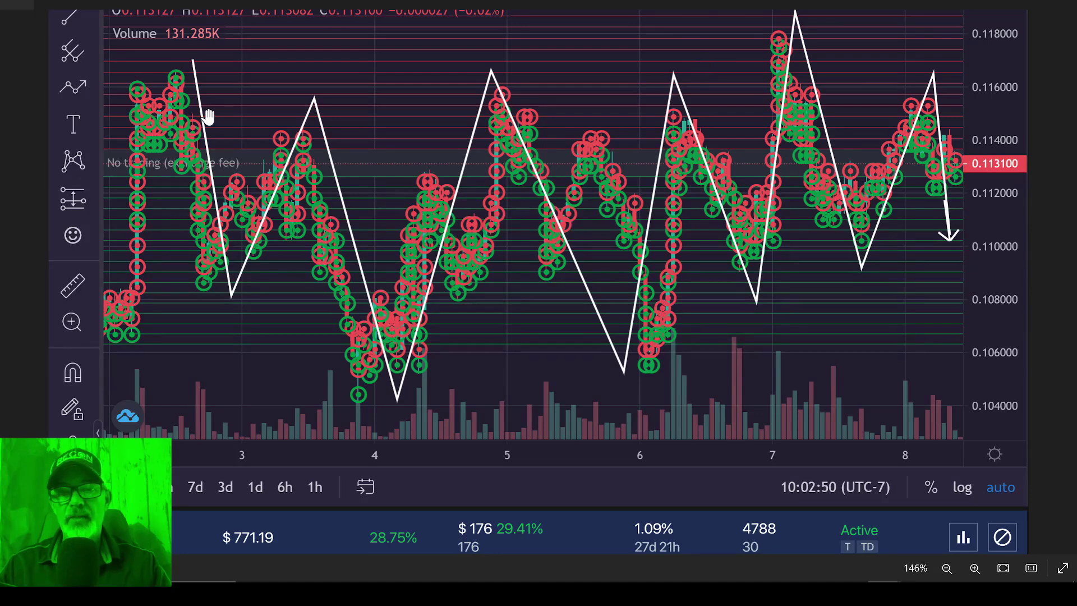
{"action": "mouse_move", "coordinate": [893, 178]}
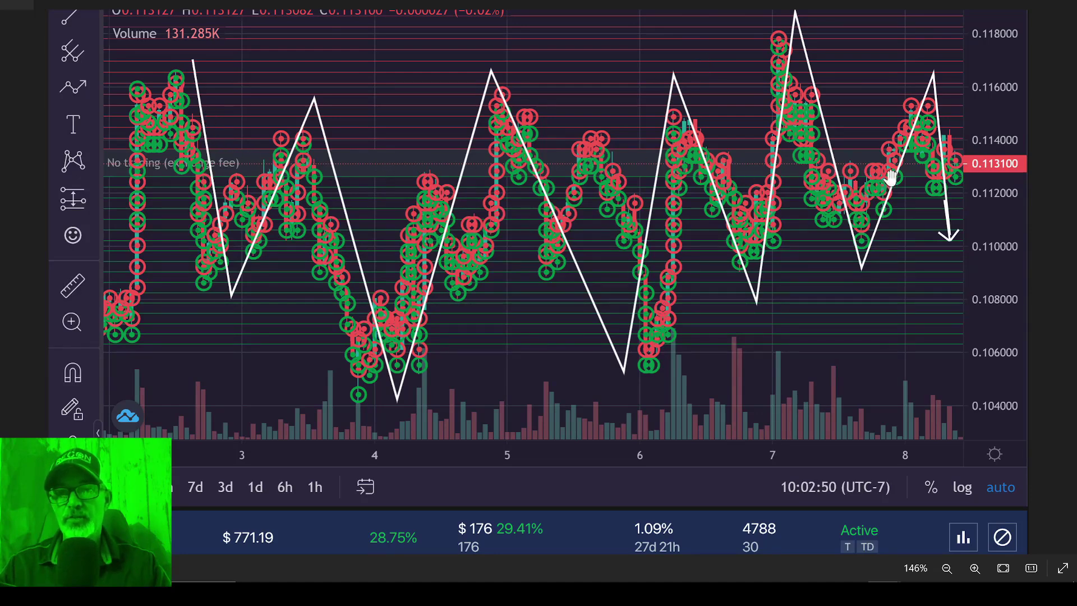
{"action": "mouse_move", "coordinate": [891, 154]}
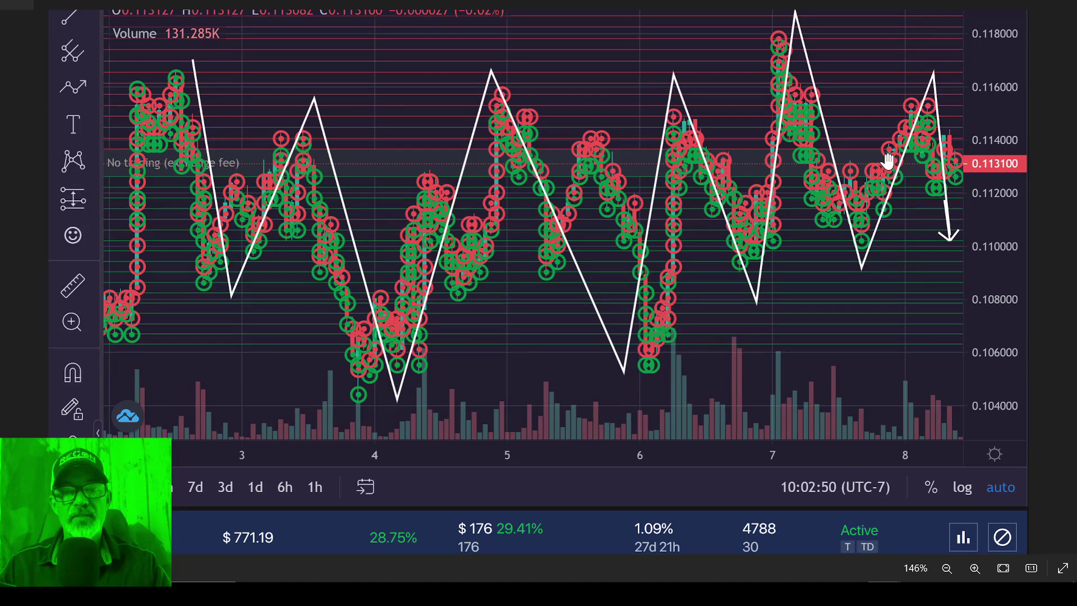
{"action": "mouse_move", "coordinate": [692, 68]}
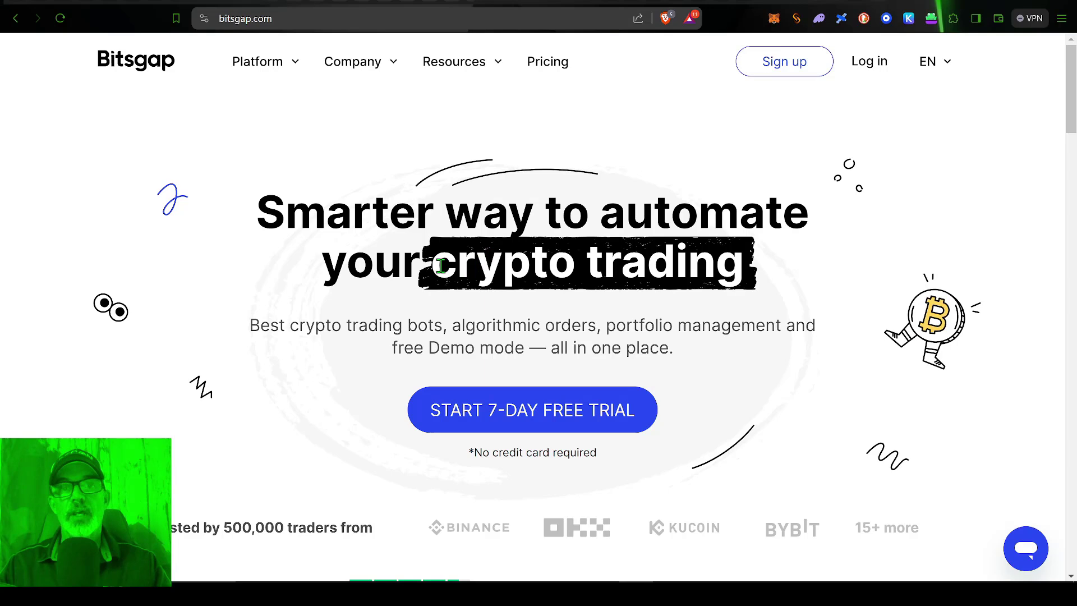
{"action": "mouse_move", "coordinate": [418, 419]}
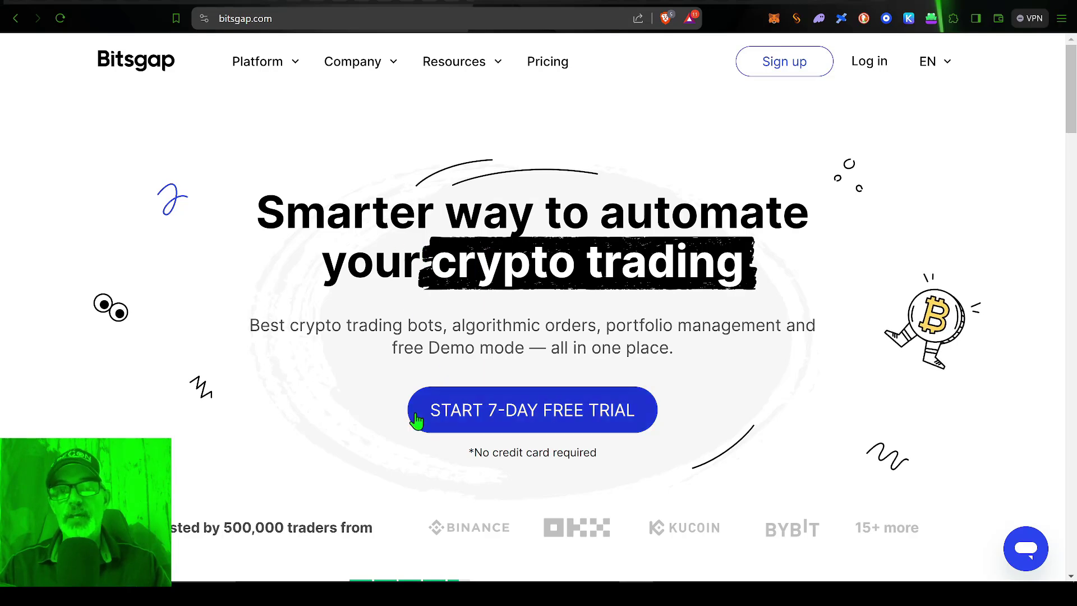
{"action": "mouse_move", "coordinate": [619, 418]}
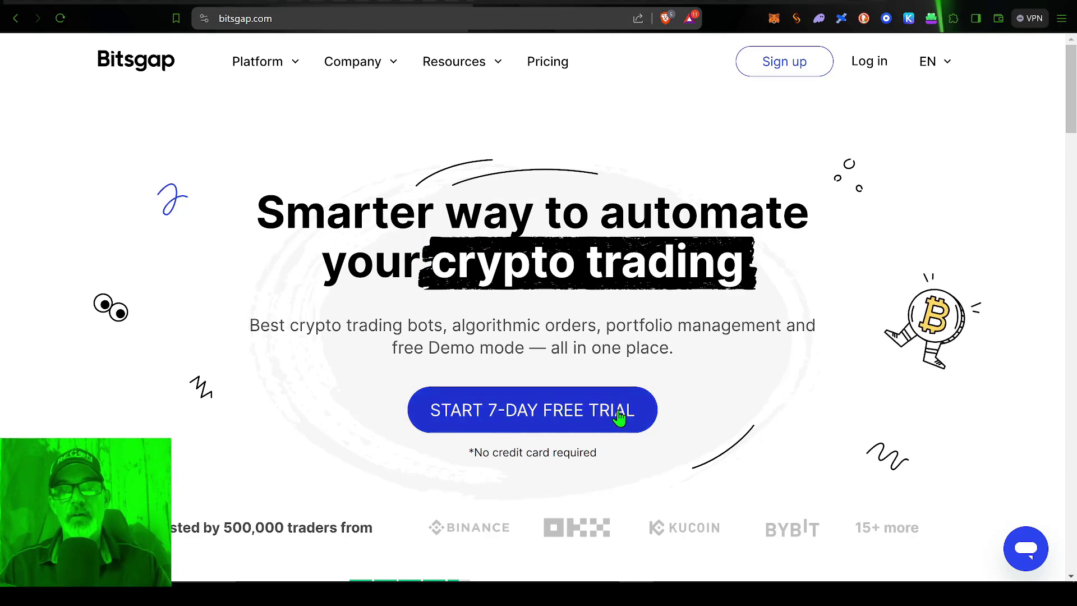
{"action": "mouse_move", "coordinate": [461, 326]}
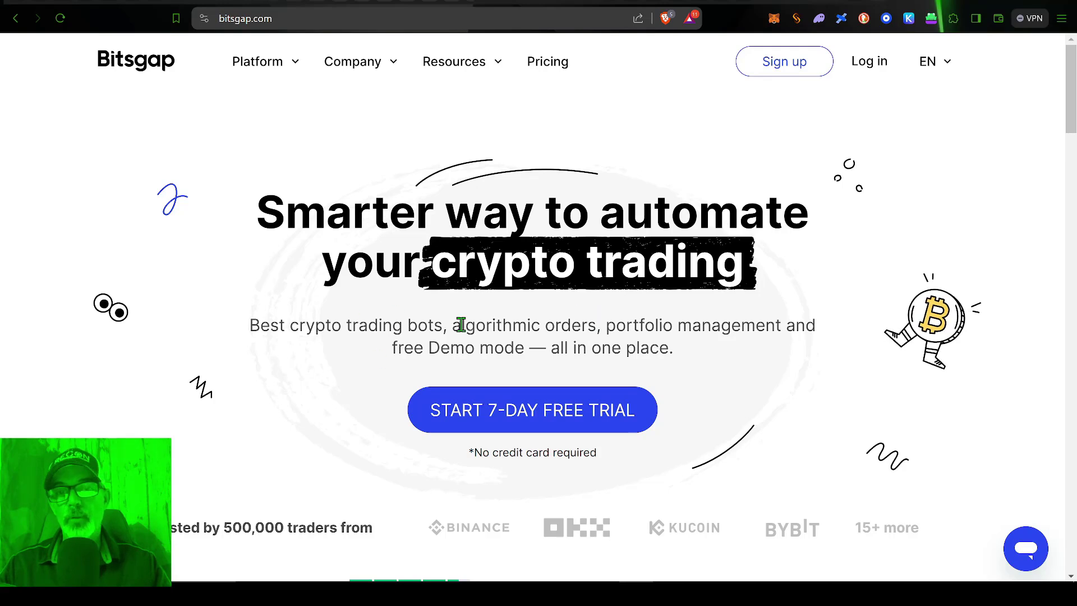
{"action": "mouse_move", "coordinate": [451, 346]}
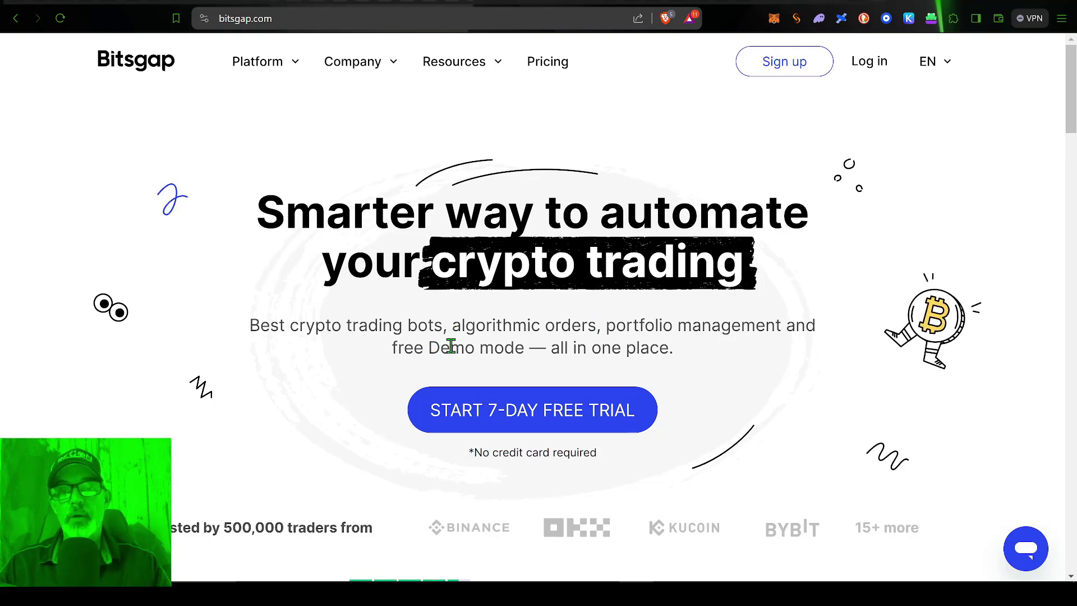
Sign in from the homepage to reach the bots dashboard with the SUI/USDT grid bot
{"action": "double_click", "coordinate": [478, 347]}
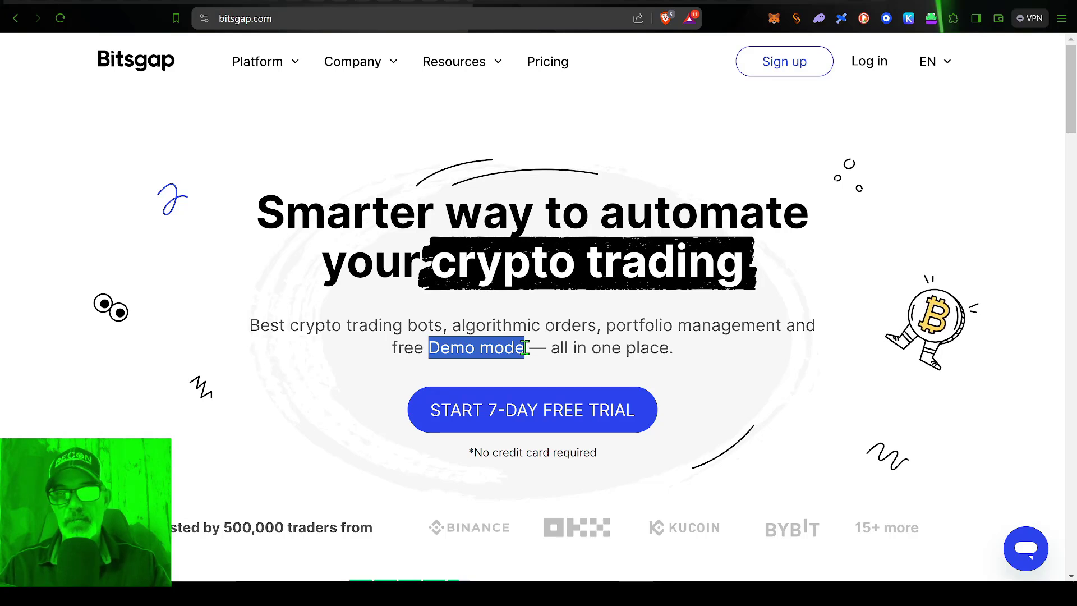
{"action": "mouse_move", "coordinate": [571, 191]}
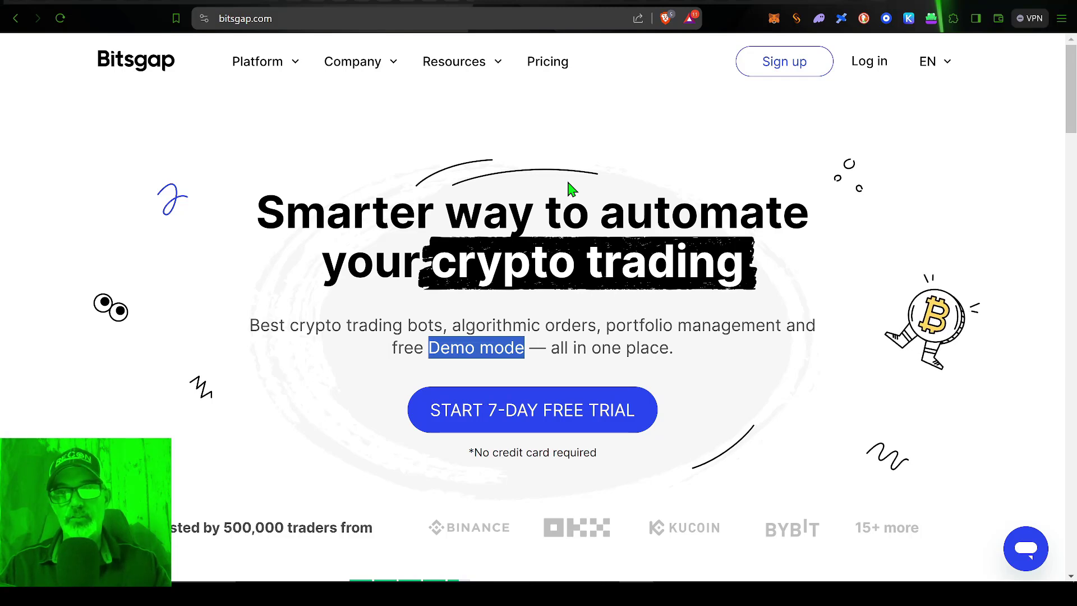
{"action": "mouse_move", "coordinate": [626, 152]}
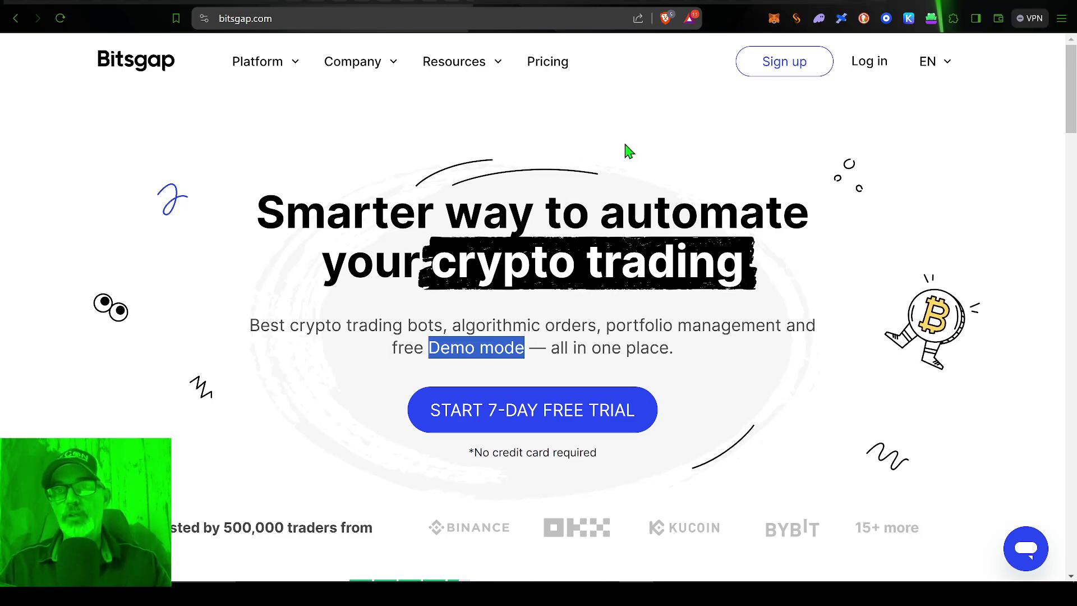
{"action": "mouse_move", "coordinate": [856, 74]}
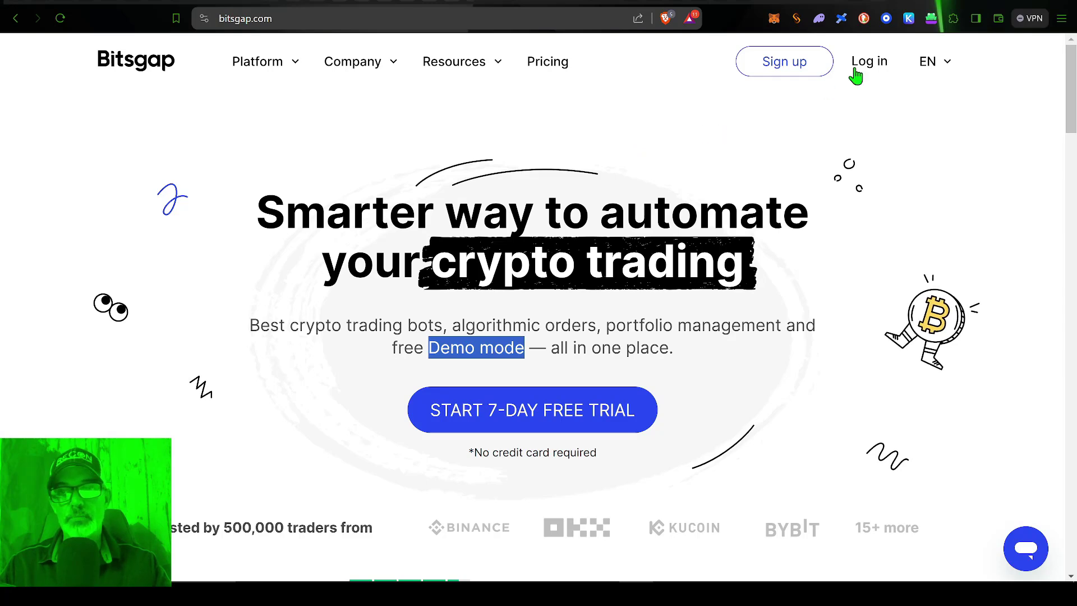
{"action": "left_click", "coordinate": [868, 61]}
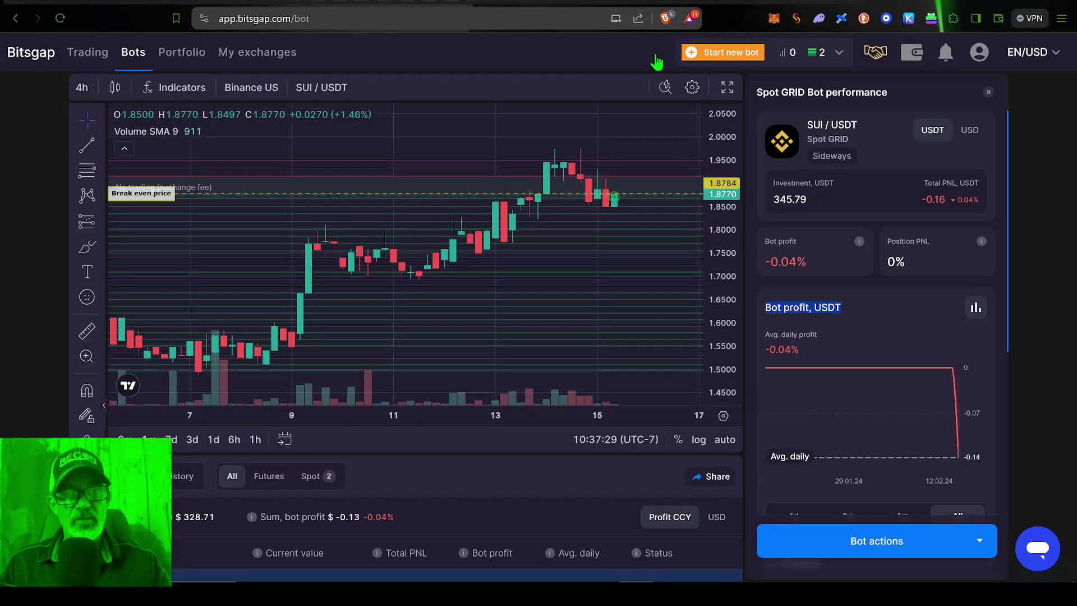
{"action": "mouse_move", "coordinate": [603, 210]}
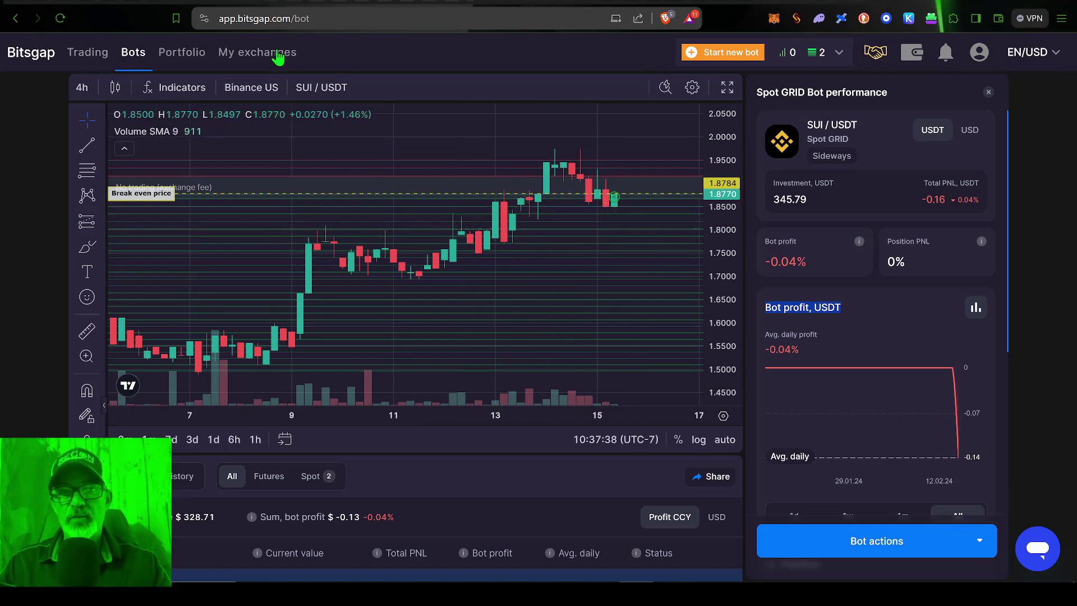
View the connected Binance US exchange, then return to the running bots page
{"action": "left_click", "coordinate": [257, 53]}
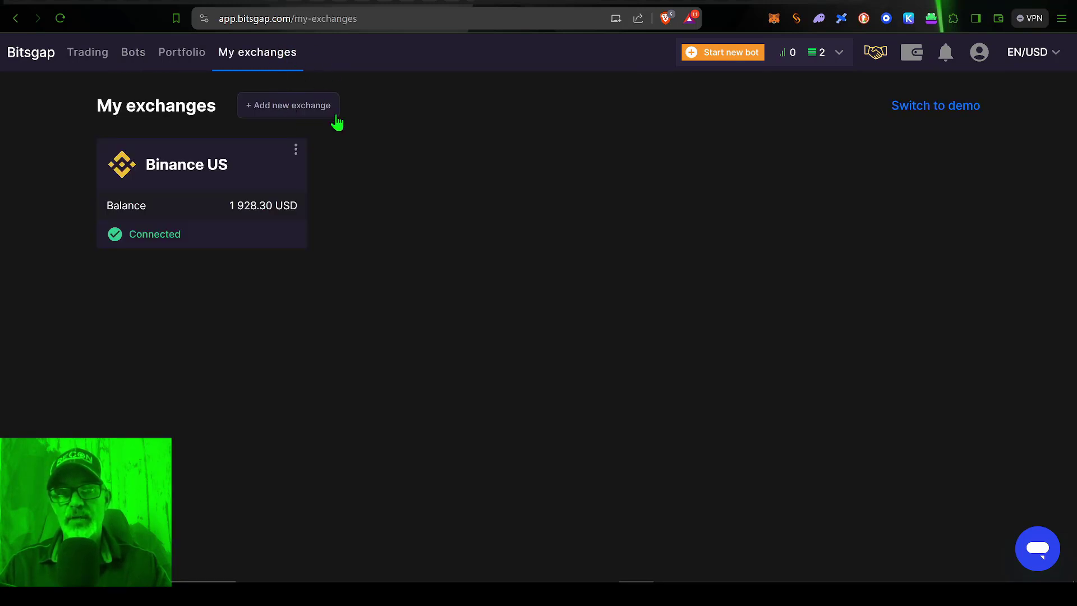
{"action": "mouse_move", "coordinate": [388, 206]}
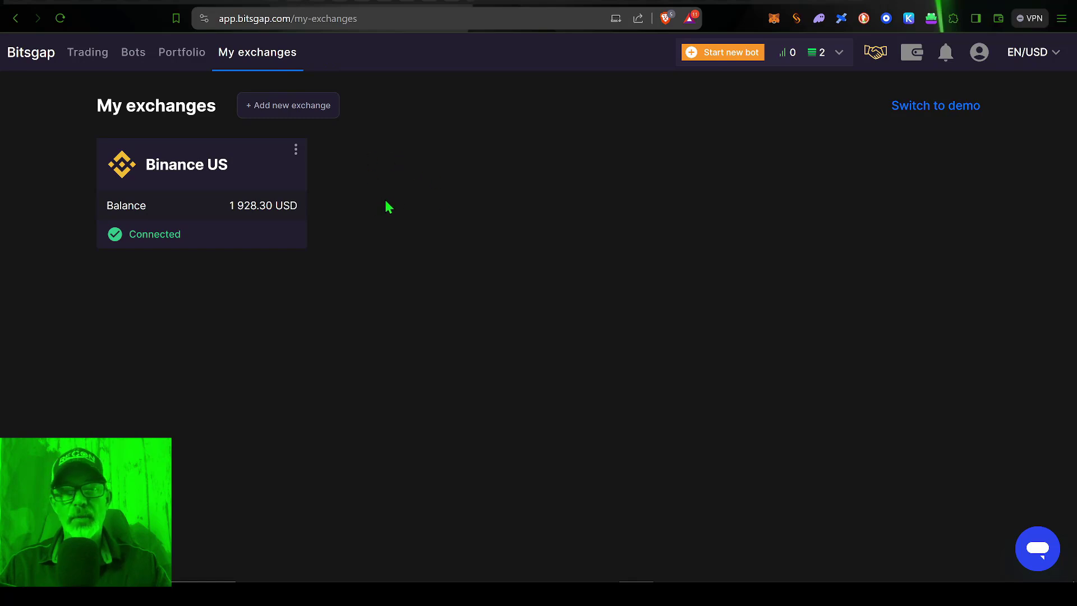
{"action": "mouse_move", "coordinate": [348, 165]}
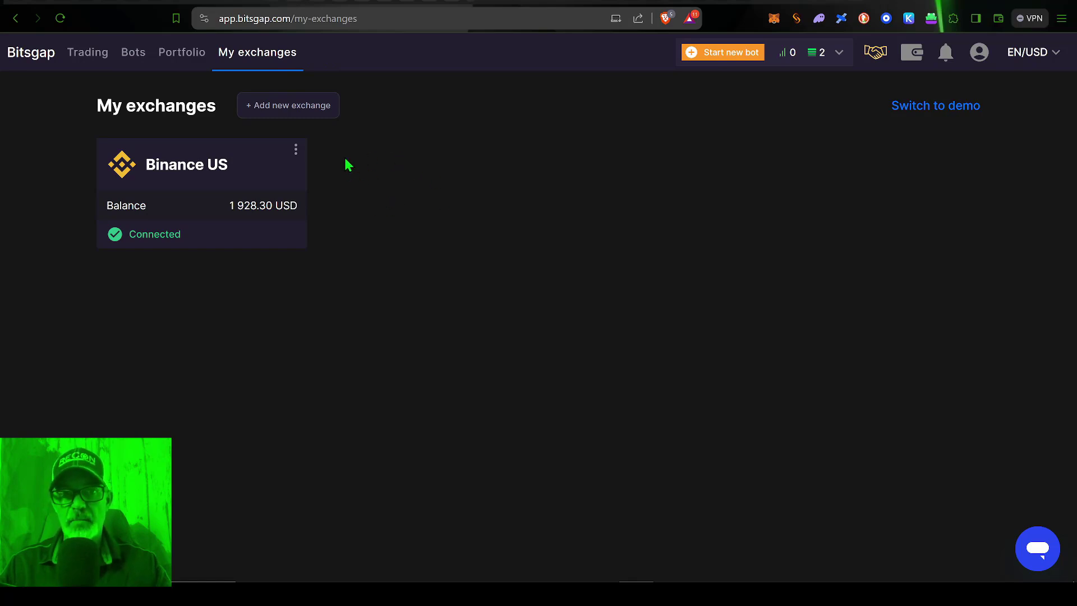
{"action": "mouse_move", "coordinate": [213, 168]}
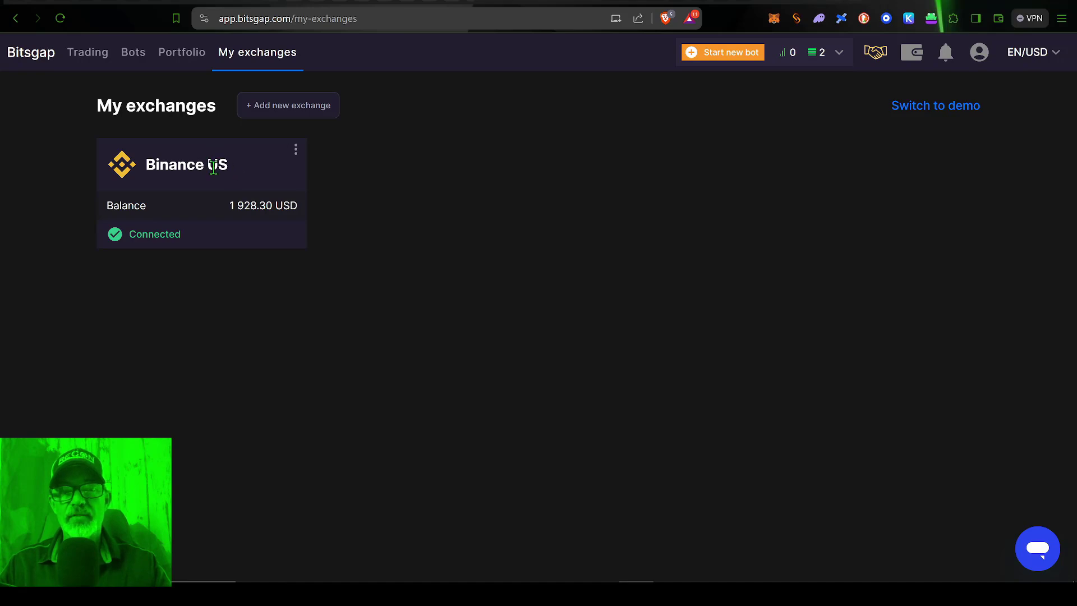
{"action": "mouse_move", "coordinate": [133, 52]}
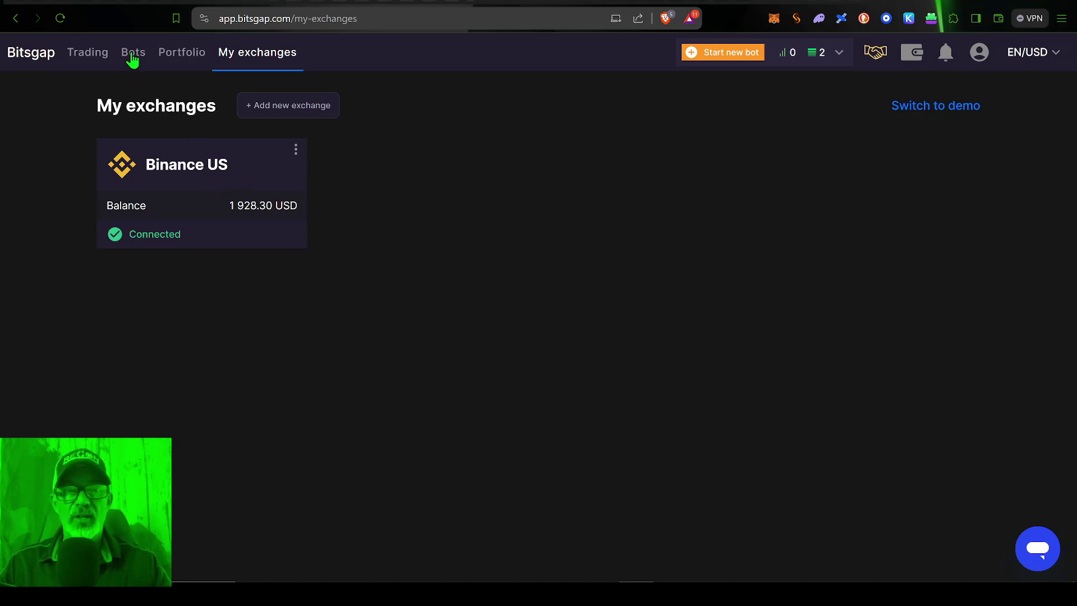
{"action": "left_click", "coordinate": [133, 53]}
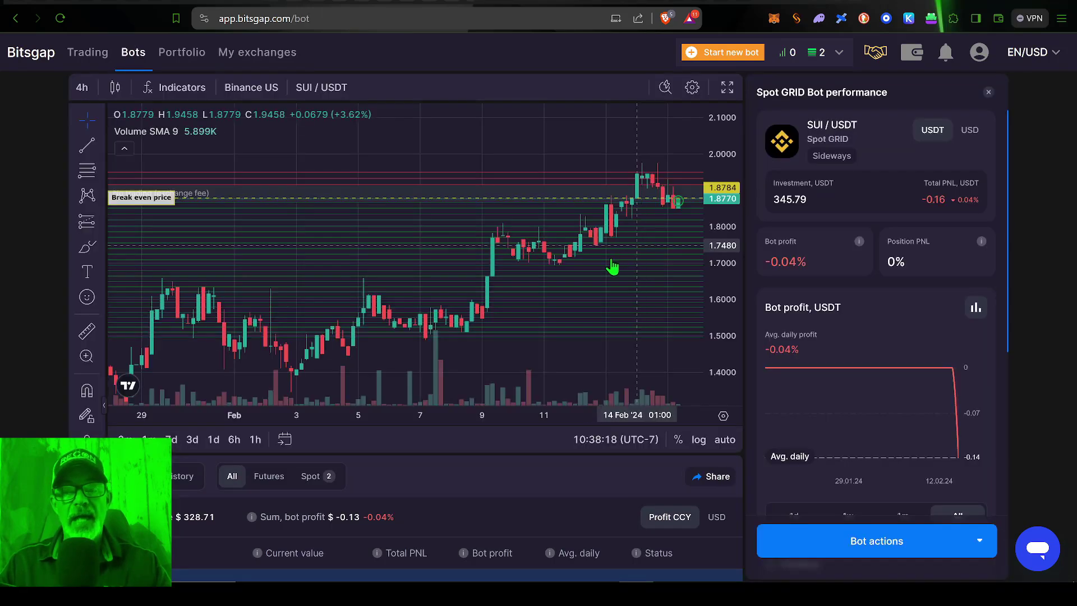
{"action": "mouse_move", "coordinate": [618, 271]}
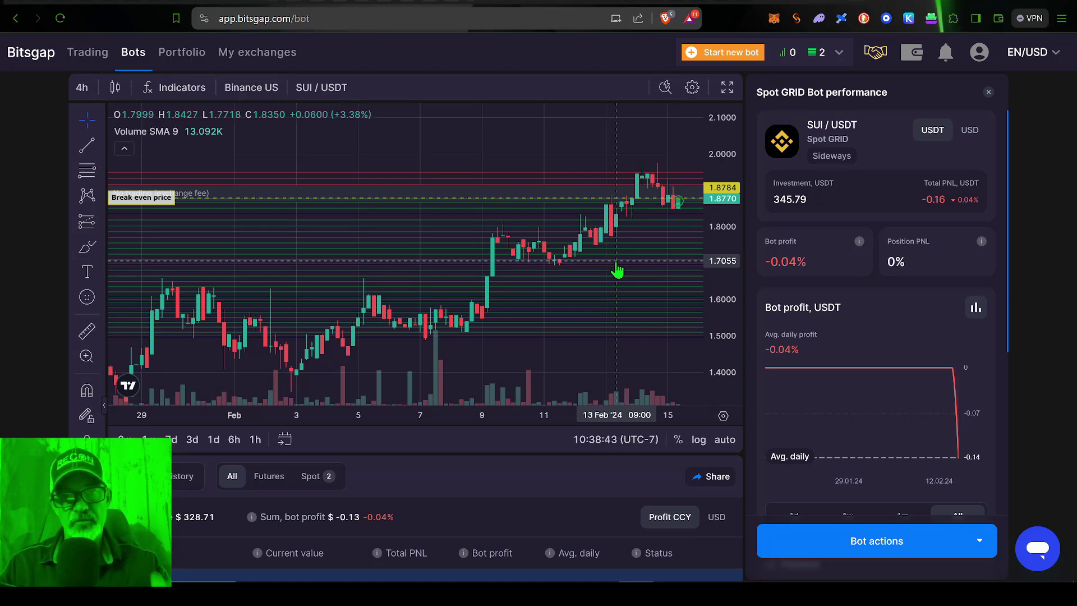
{"action": "mouse_move", "coordinate": [438, 249]}
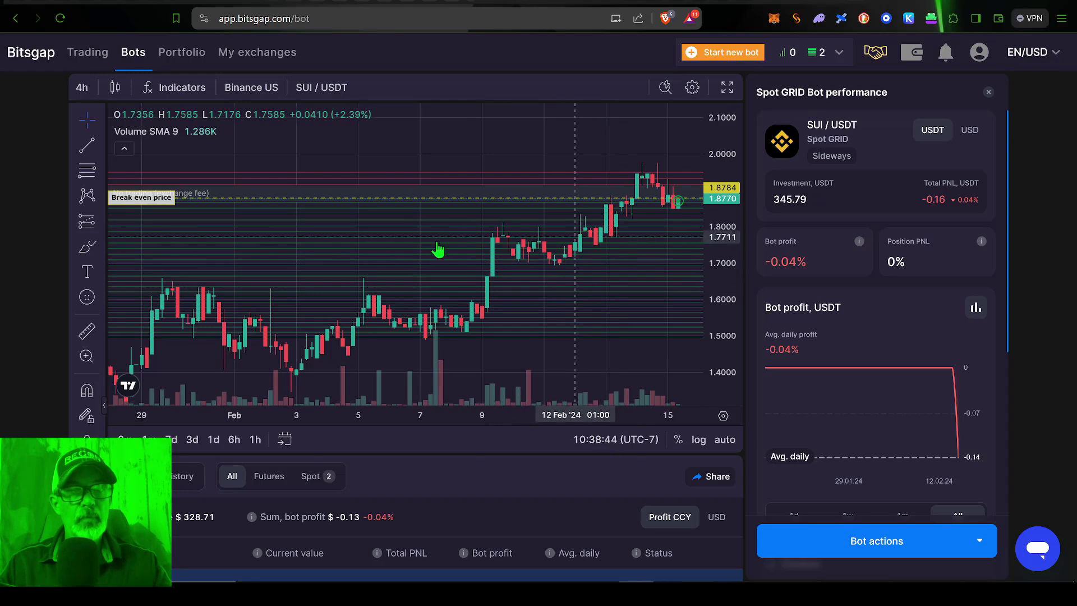
{"action": "mouse_move", "coordinate": [520, 310]}
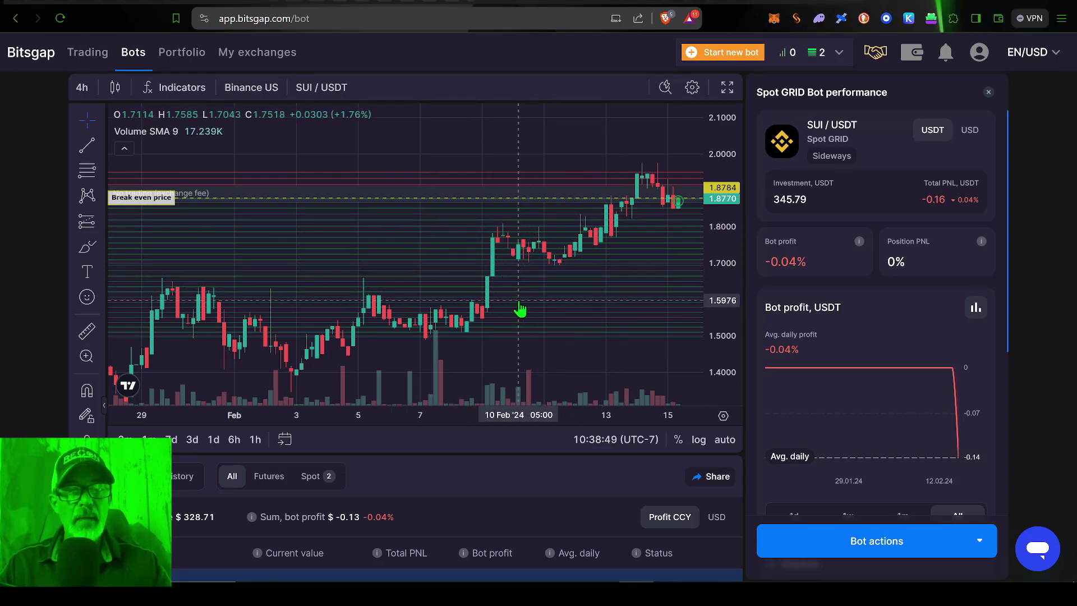
{"action": "mouse_move", "coordinate": [534, 302]}
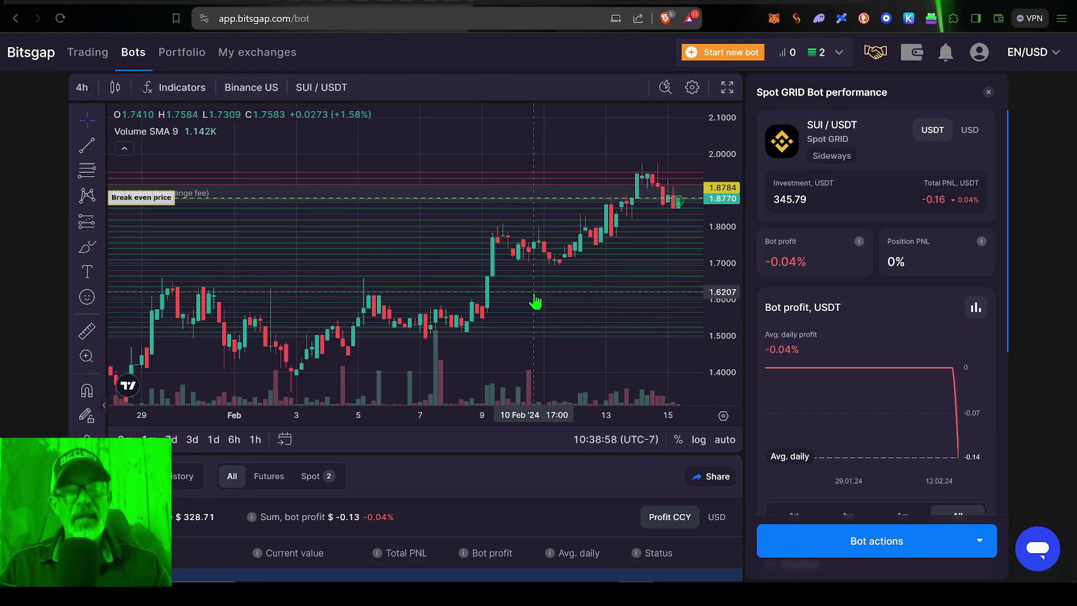
{"action": "mouse_move", "coordinate": [527, 275]}
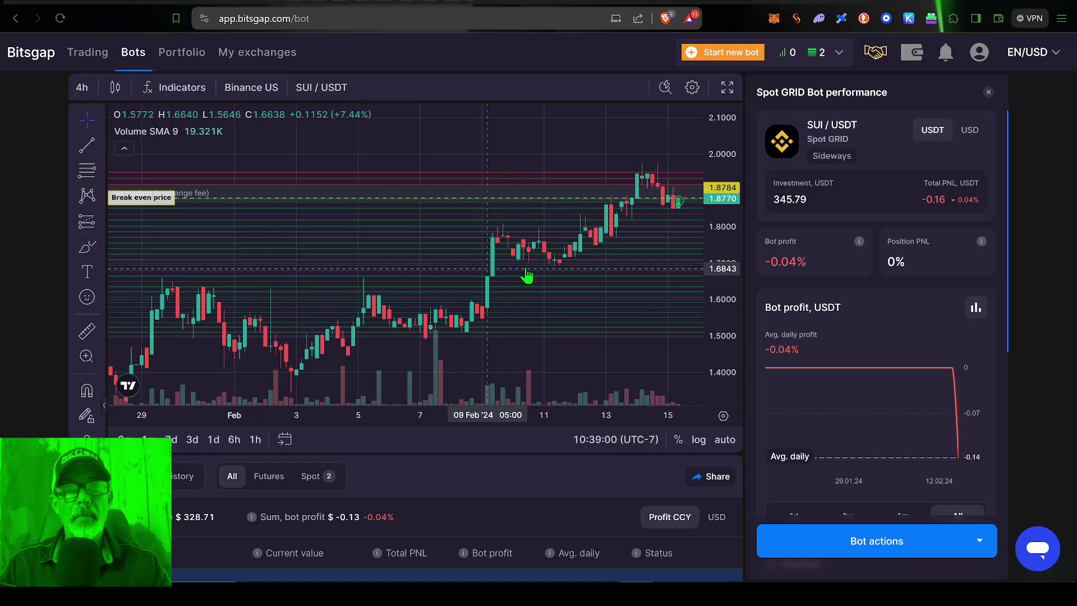
{"action": "scroll", "scroll_direction": "down", "scroll_amount": 3}
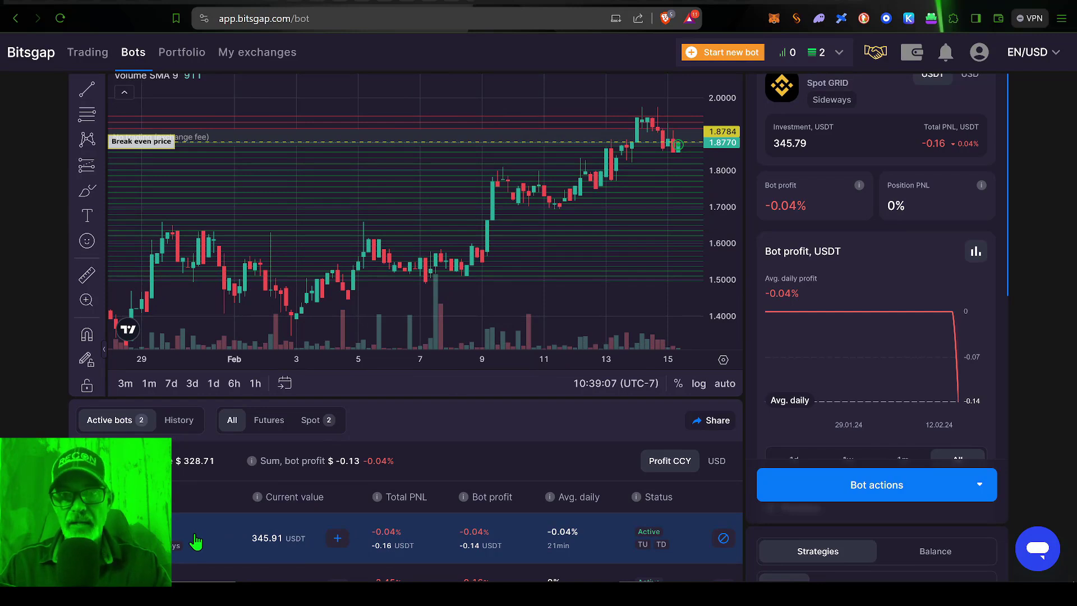
{"action": "mouse_move", "coordinate": [390, 439]}
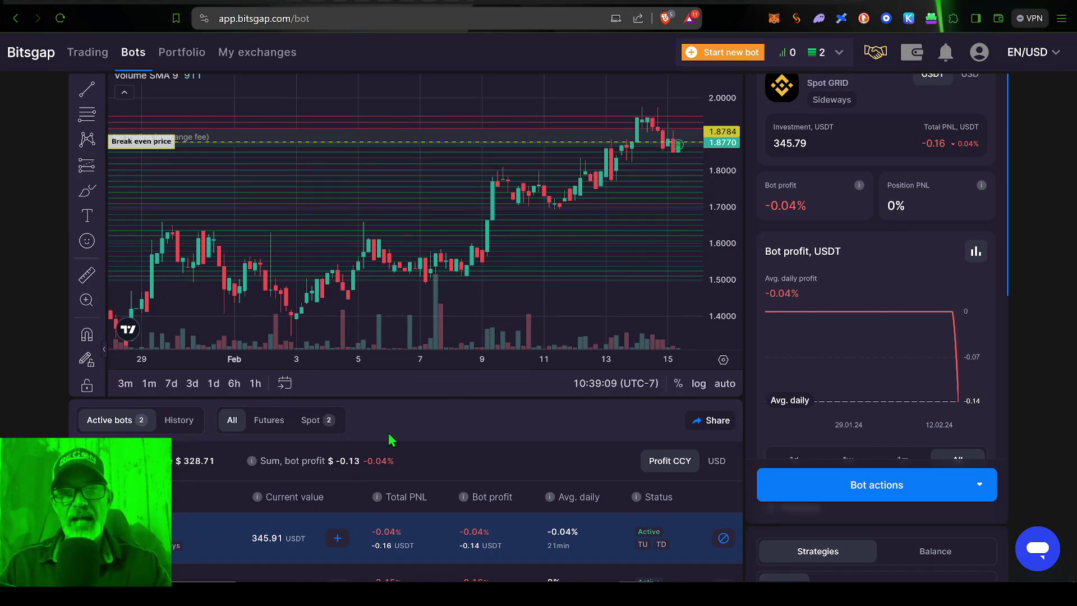
{"action": "mouse_move", "coordinate": [876, 506]}
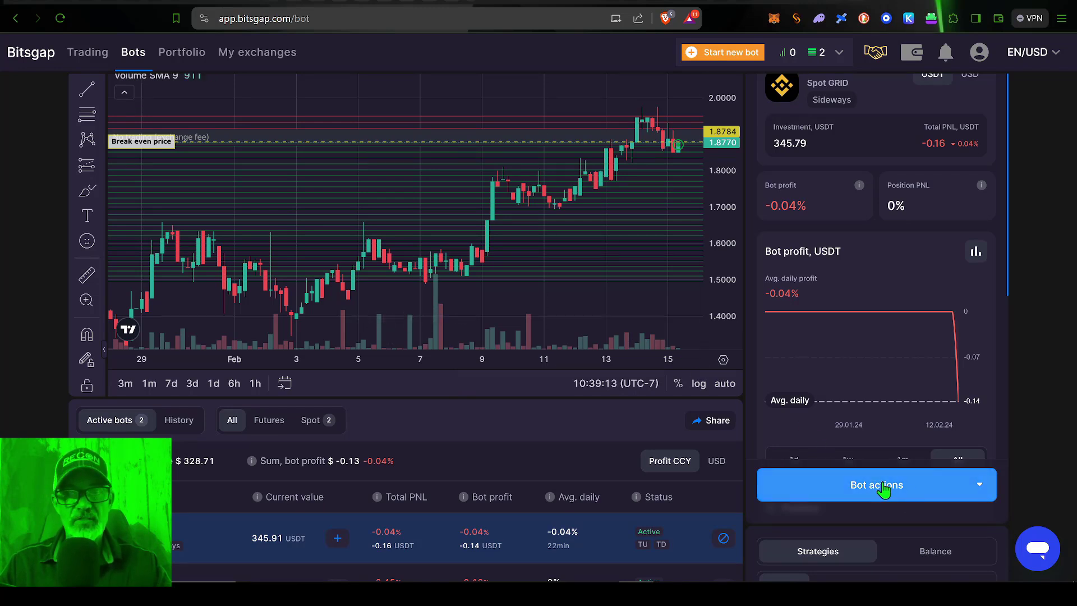
Choose Add Funds from the SUI/USDT bot's actions list
{"action": "left_click", "coordinate": [876, 485]}
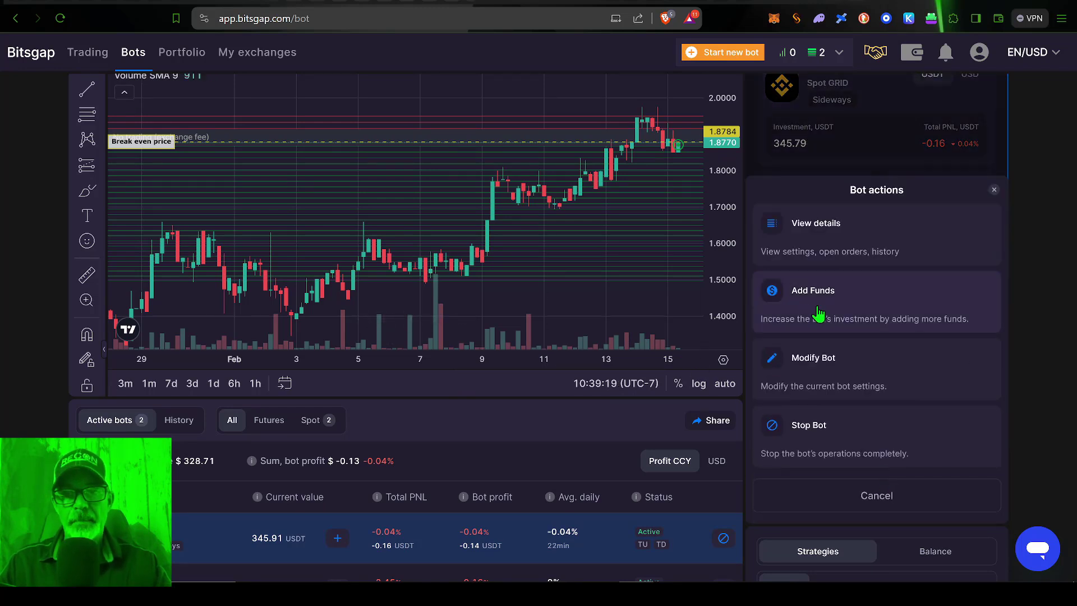
{"action": "mouse_move", "coordinate": [823, 304]}
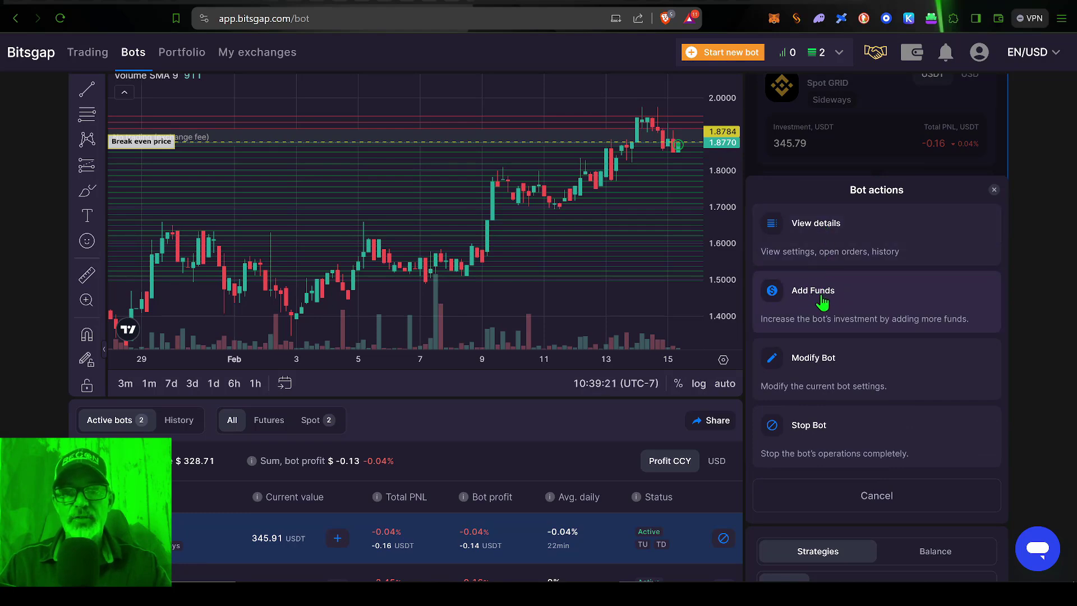
{"action": "left_click", "coordinate": [812, 289]}
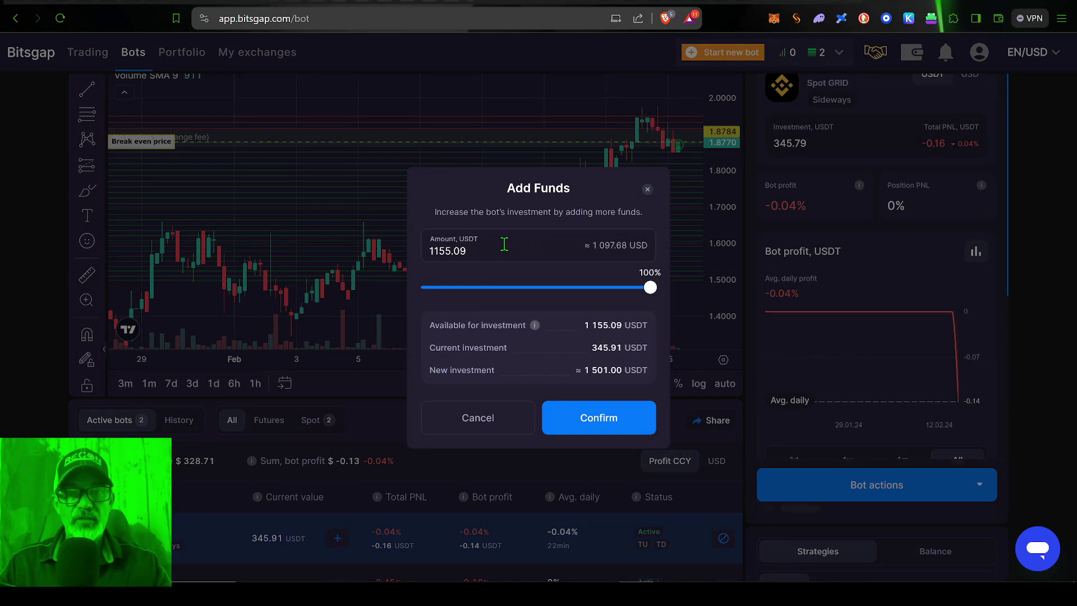
Replace the prefilled amount with 150 USDT and confirm the top-up (~495.91 USDT new investment)
{"action": "left_click", "coordinate": [474, 250]}
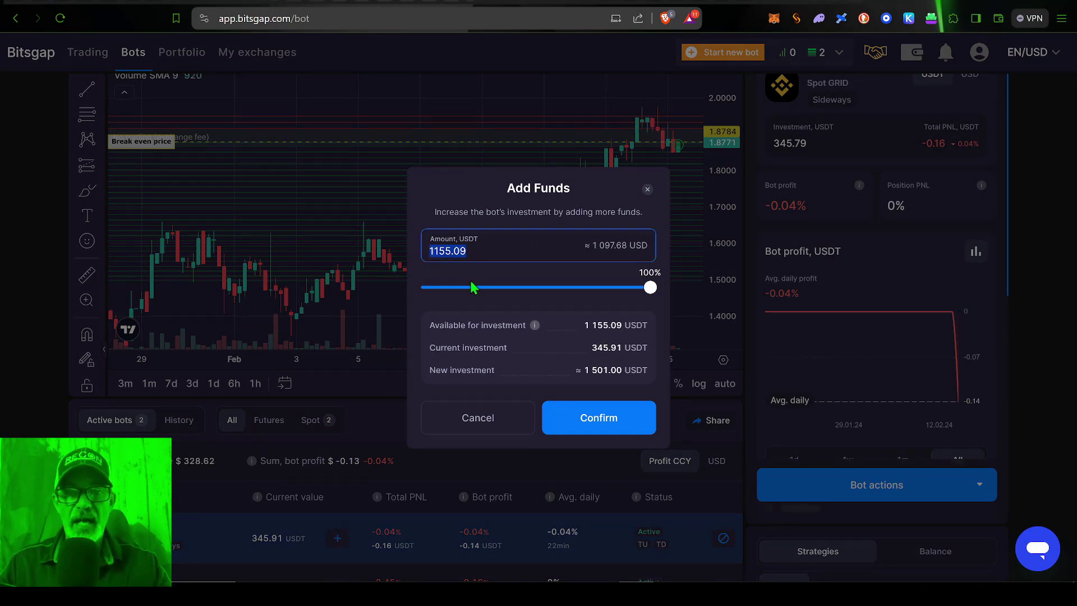
{"action": "mouse_move", "coordinate": [581, 359]}
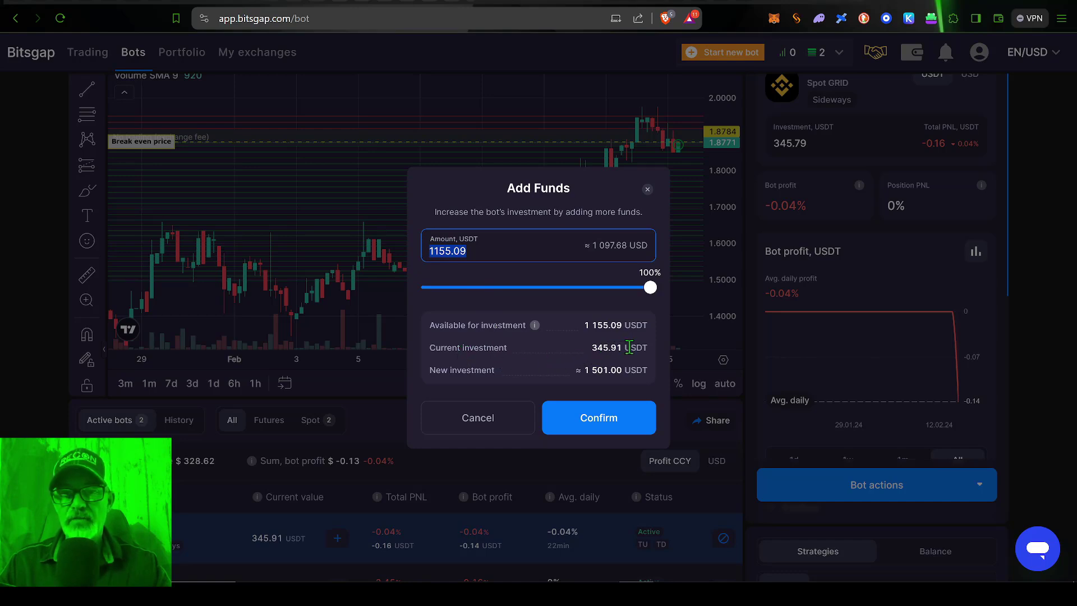
{"action": "mouse_move", "coordinate": [576, 270]}
{"action": "type", "text": "150"}
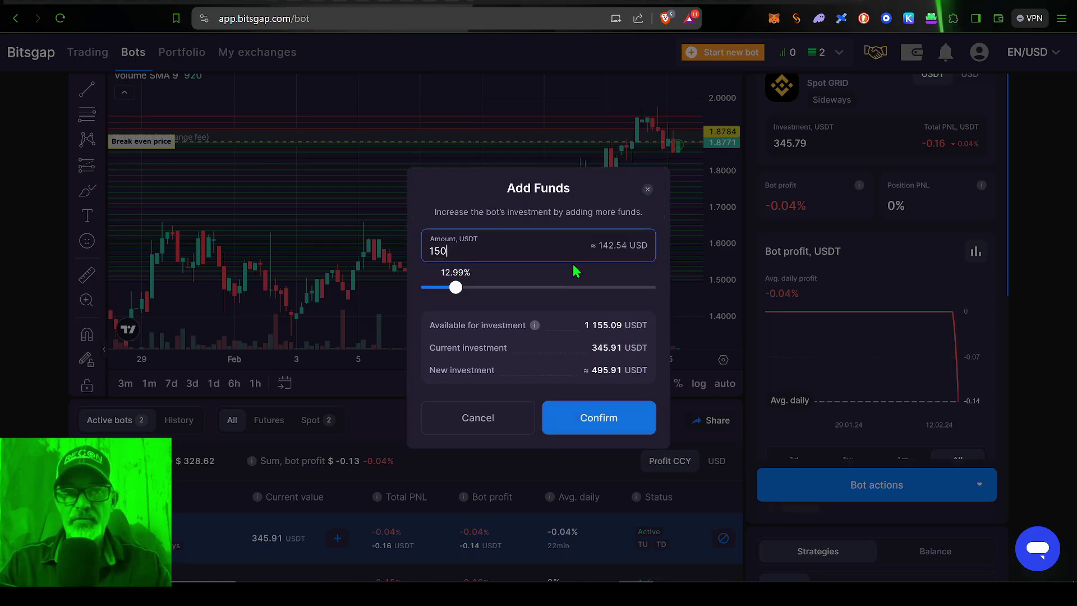
{"action": "mouse_move", "coordinate": [575, 320]}
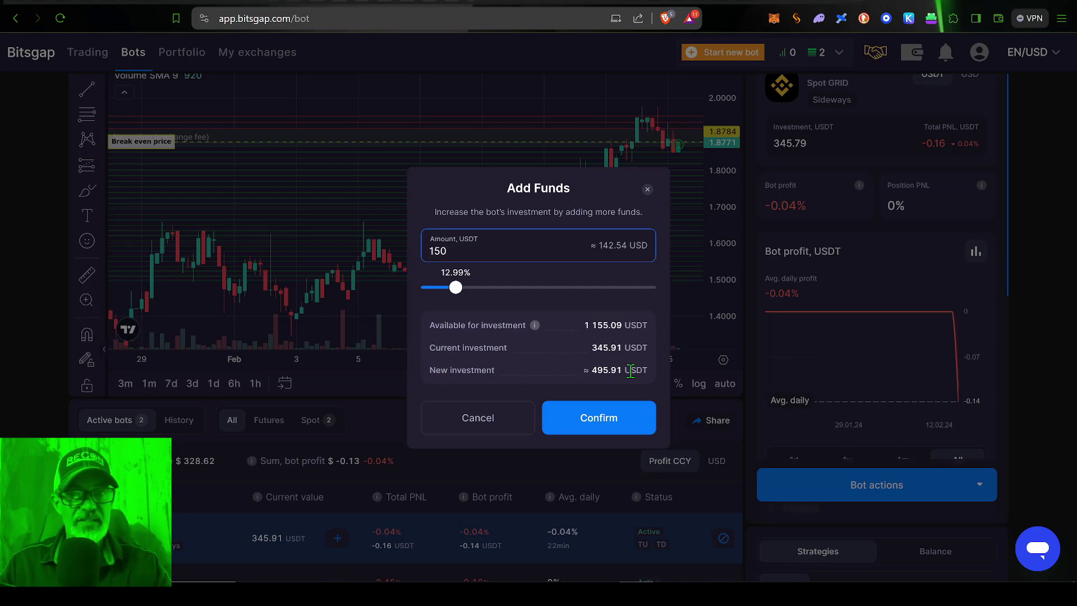
{"action": "mouse_move", "coordinate": [598, 417]}
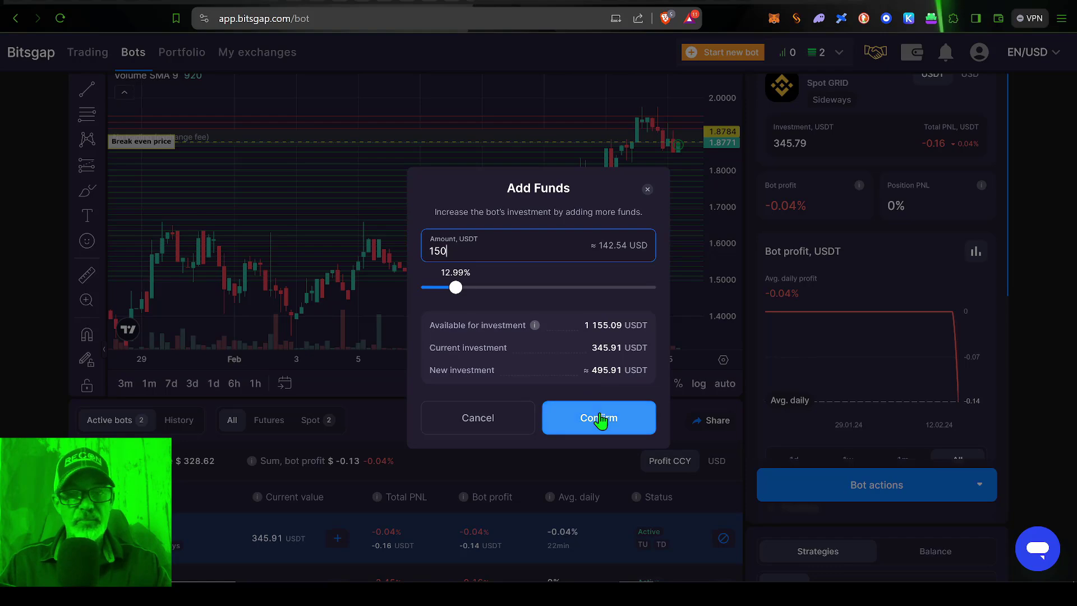
{"action": "left_click", "coordinate": [598, 418]}
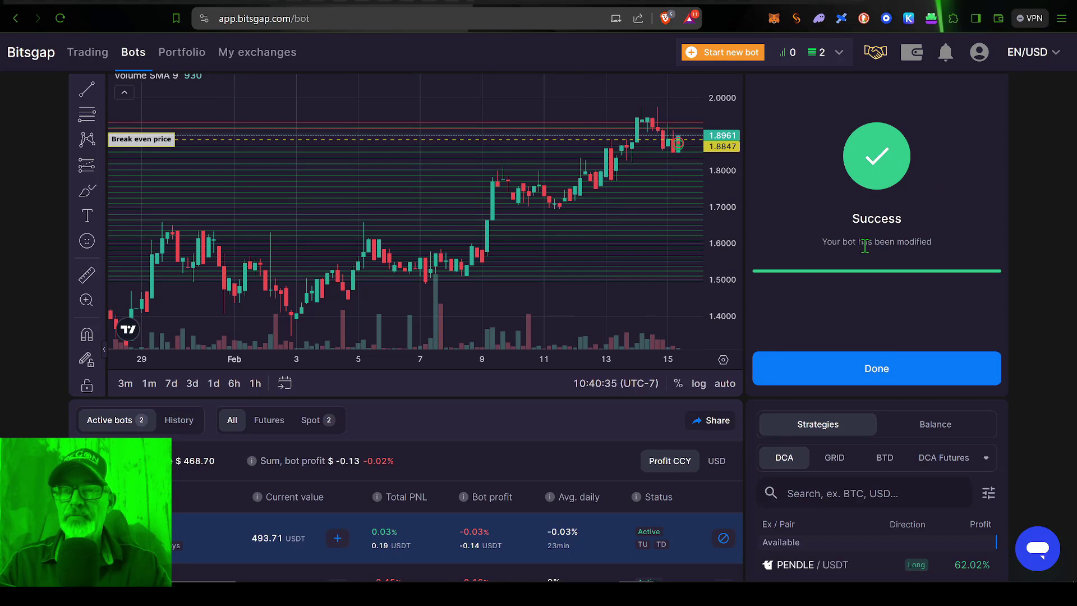
Dismiss the success notice and briefly check the bot actions list, investment now 493.14 USDT
{"action": "left_click", "coordinate": [876, 368]}
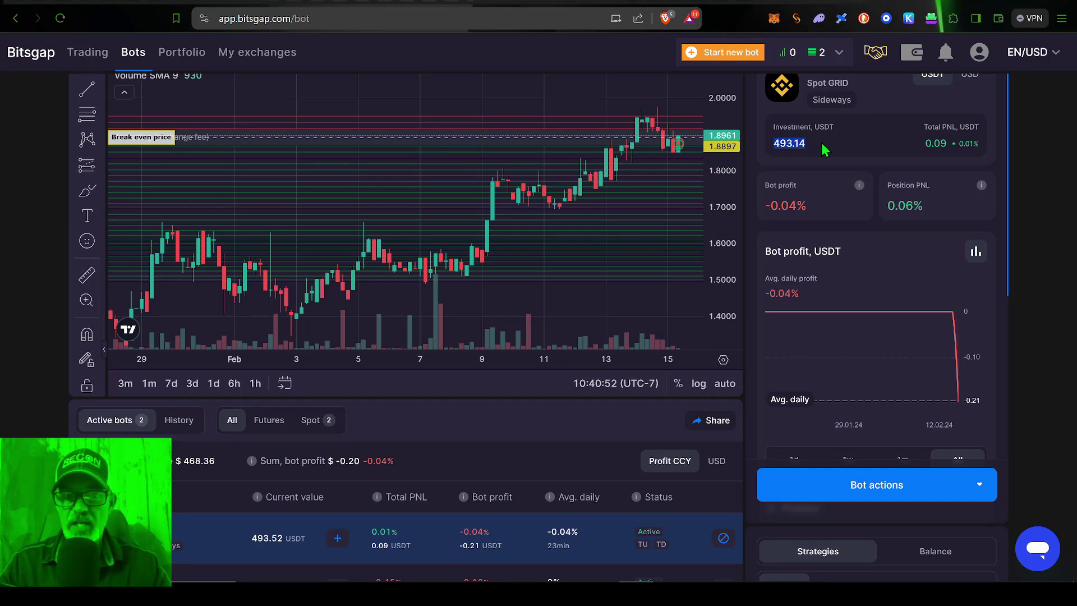
{"action": "mouse_move", "coordinate": [652, 393]}
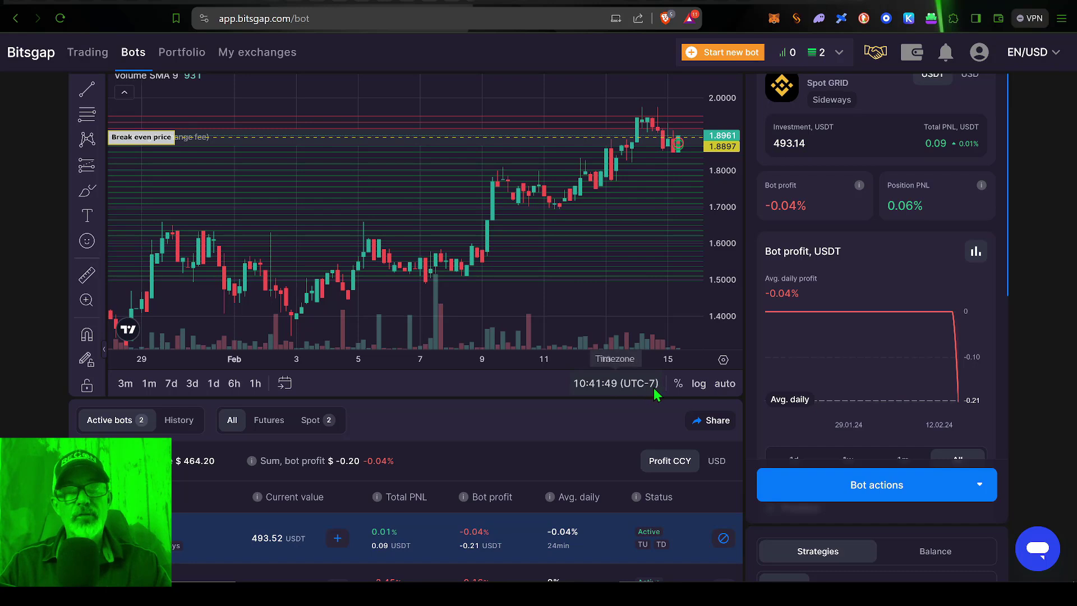
{"action": "mouse_move", "coordinate": [787, 435]}
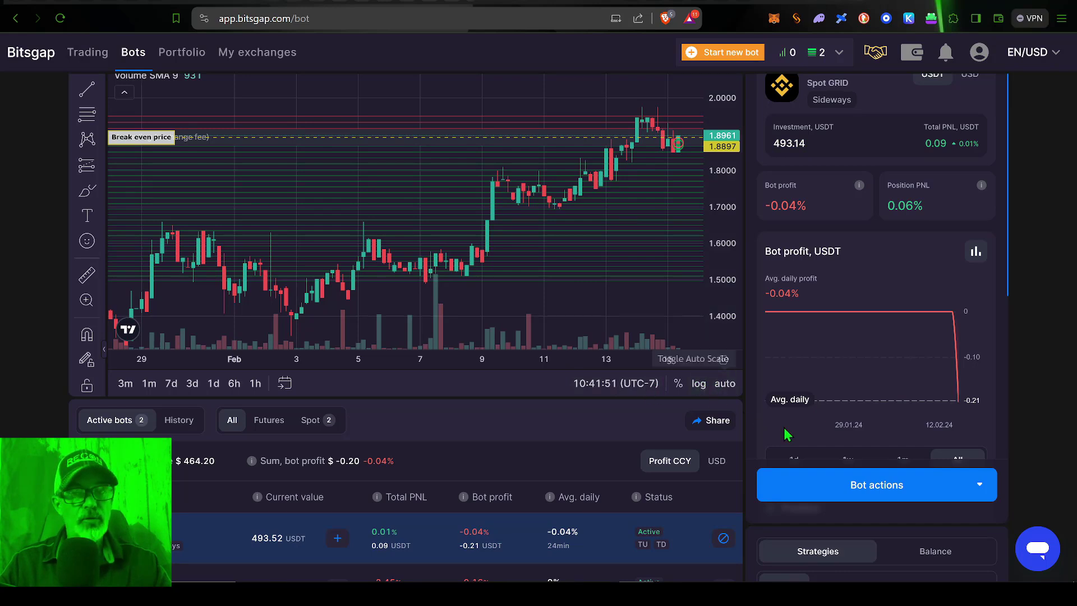
{"action": "left_click", "coordinate": [876, 484]}
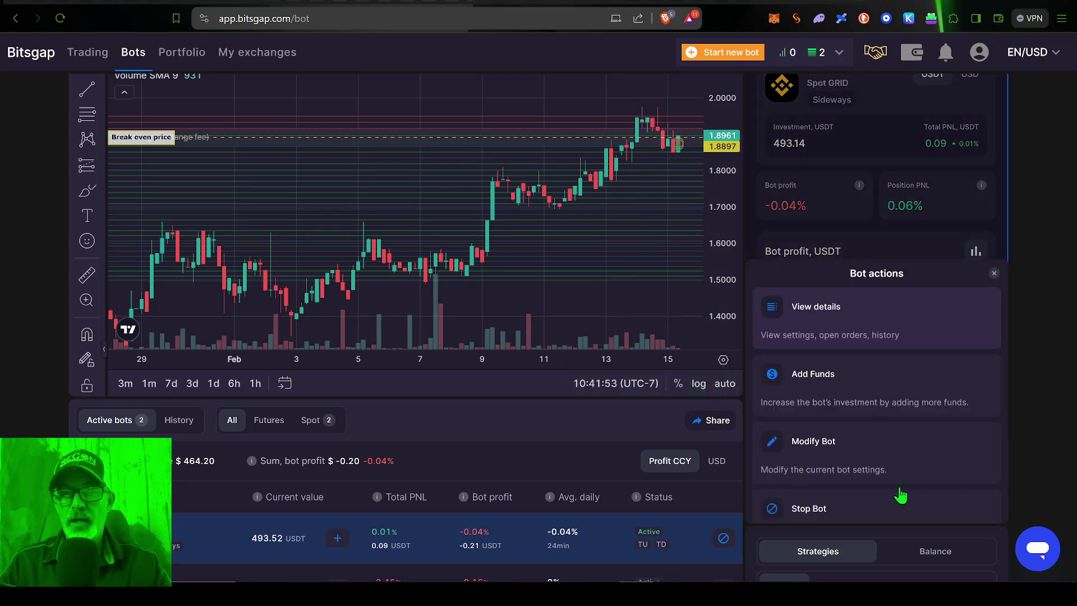
{"action": "left_click", "coordinate": [993, 272]}
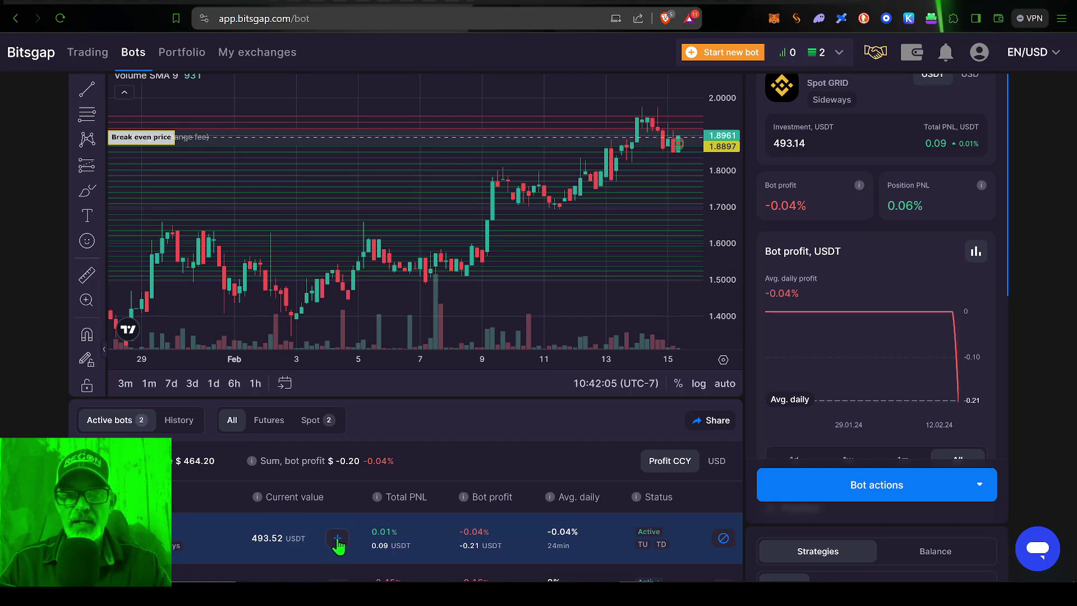
Start another Add Funds for the SUI/USDT bot, prefilled with 1,010.64 USDT available
{"action": "left_click", "coordinate": [337, 538]}
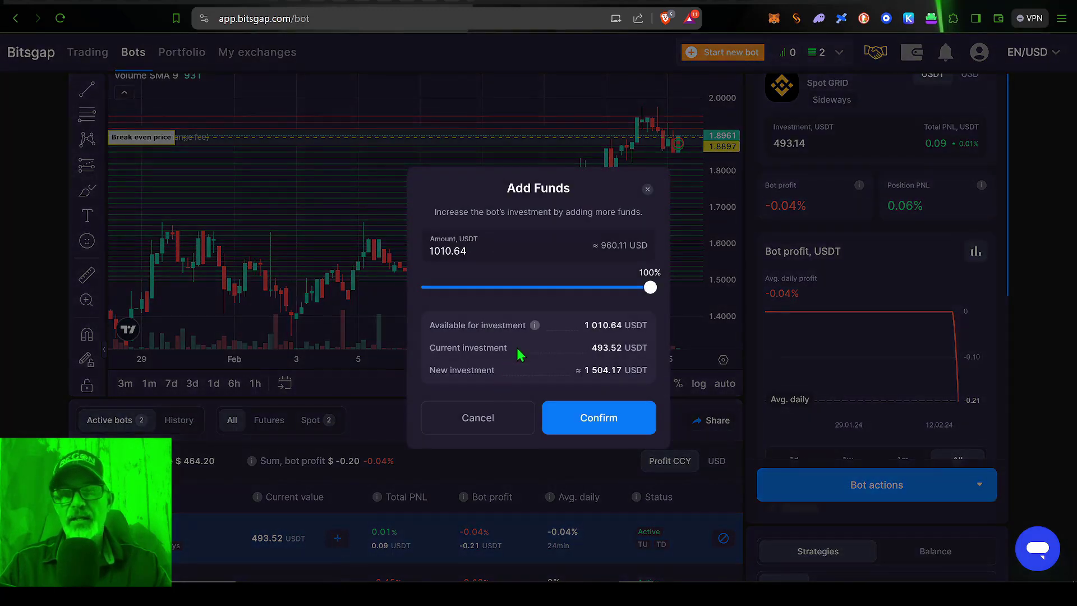
{"action": "mouse_move", "coordinate": [518, 284]}
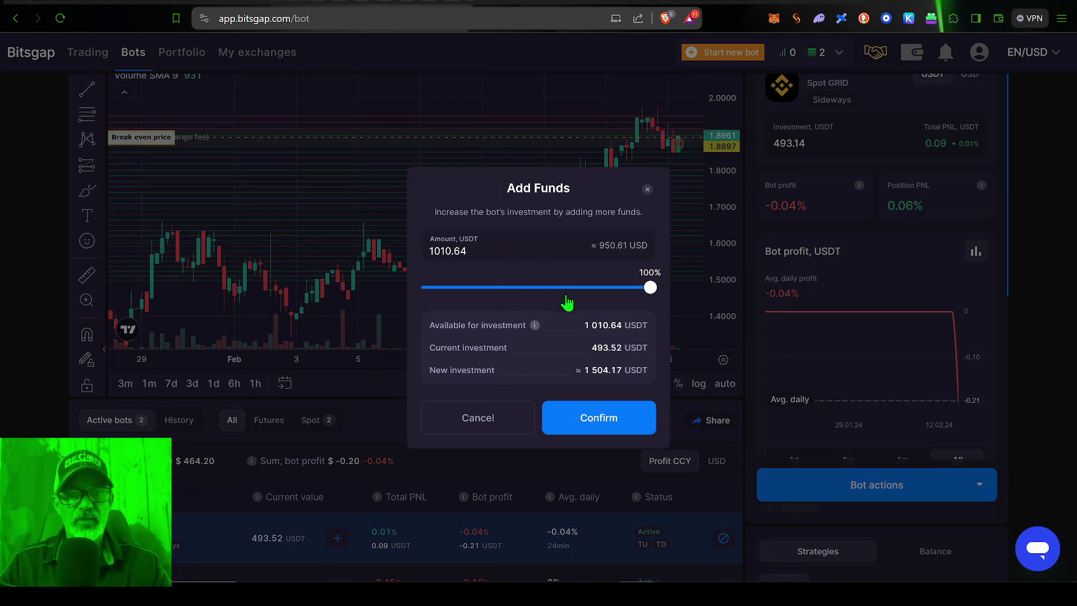
{"action": "mouse_move", "coordinate": [649, 197]}
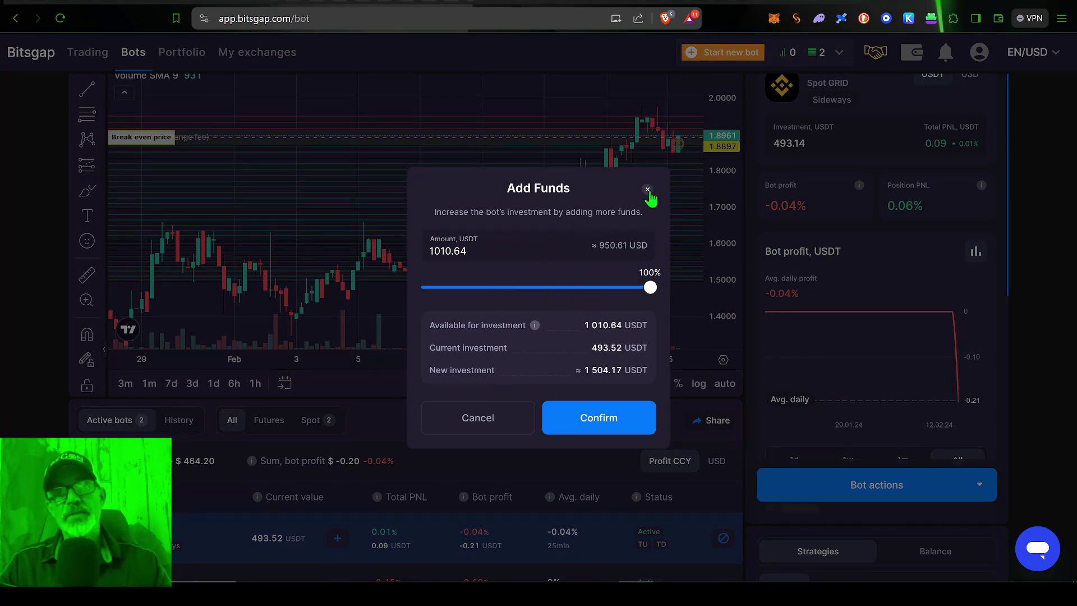